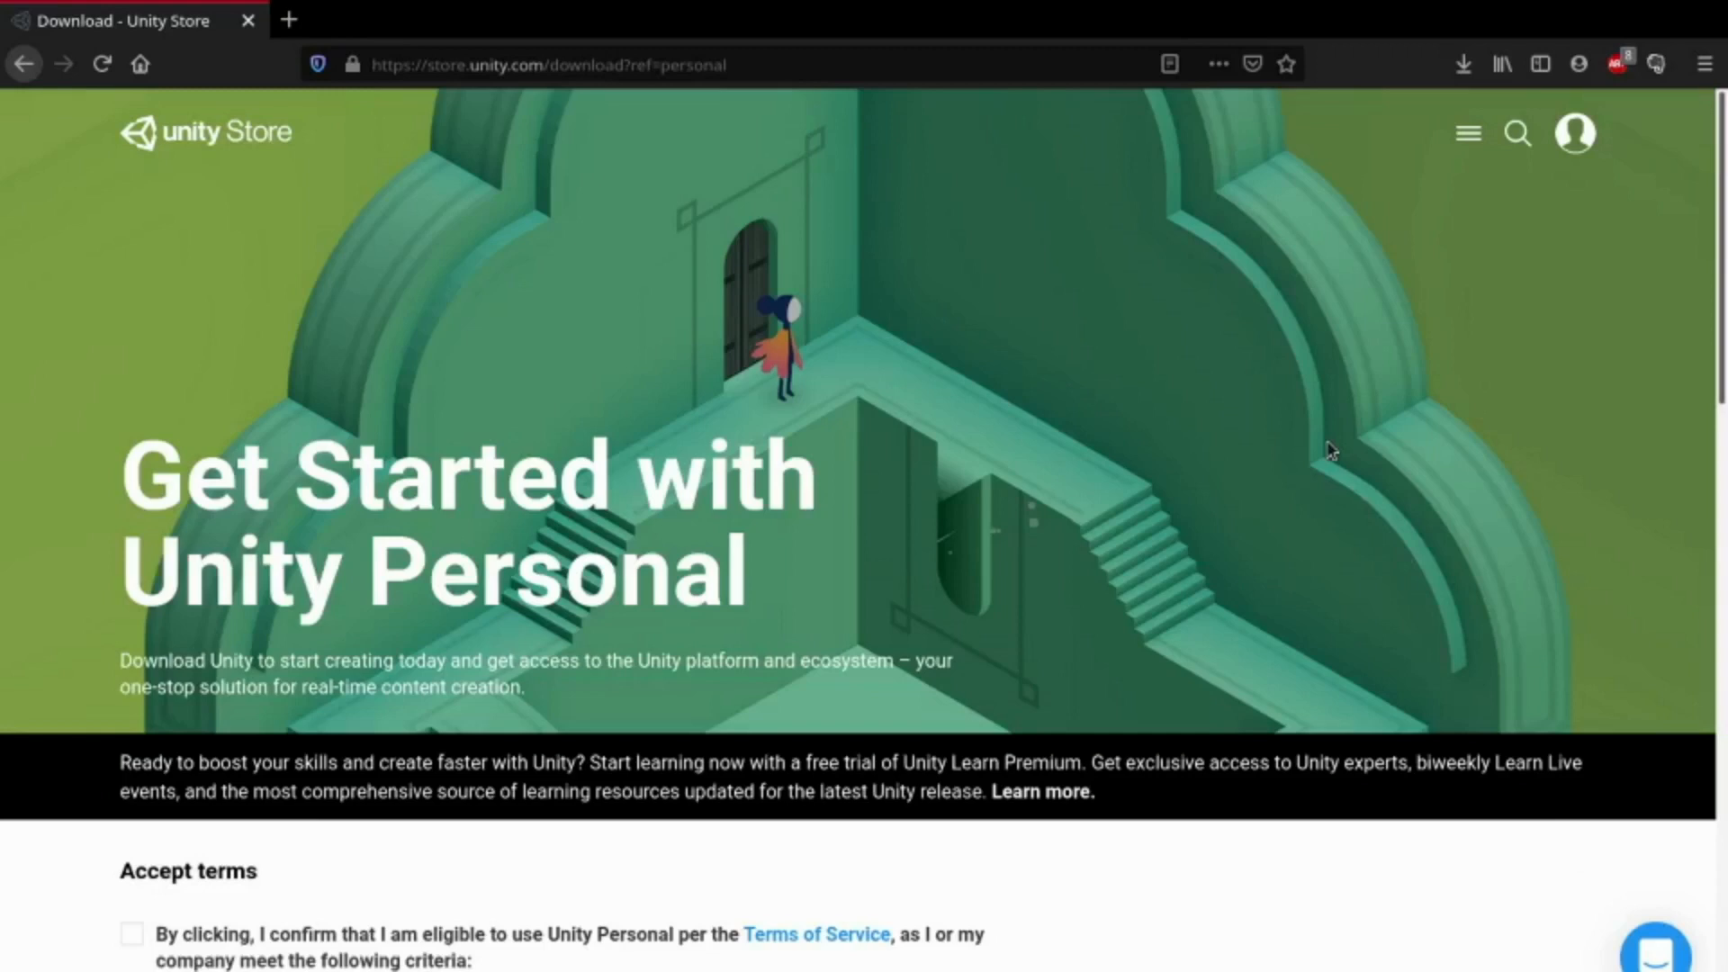
Scroll down to Unity Personal and accept its terms of service checkbox.
scroll("down", 3)
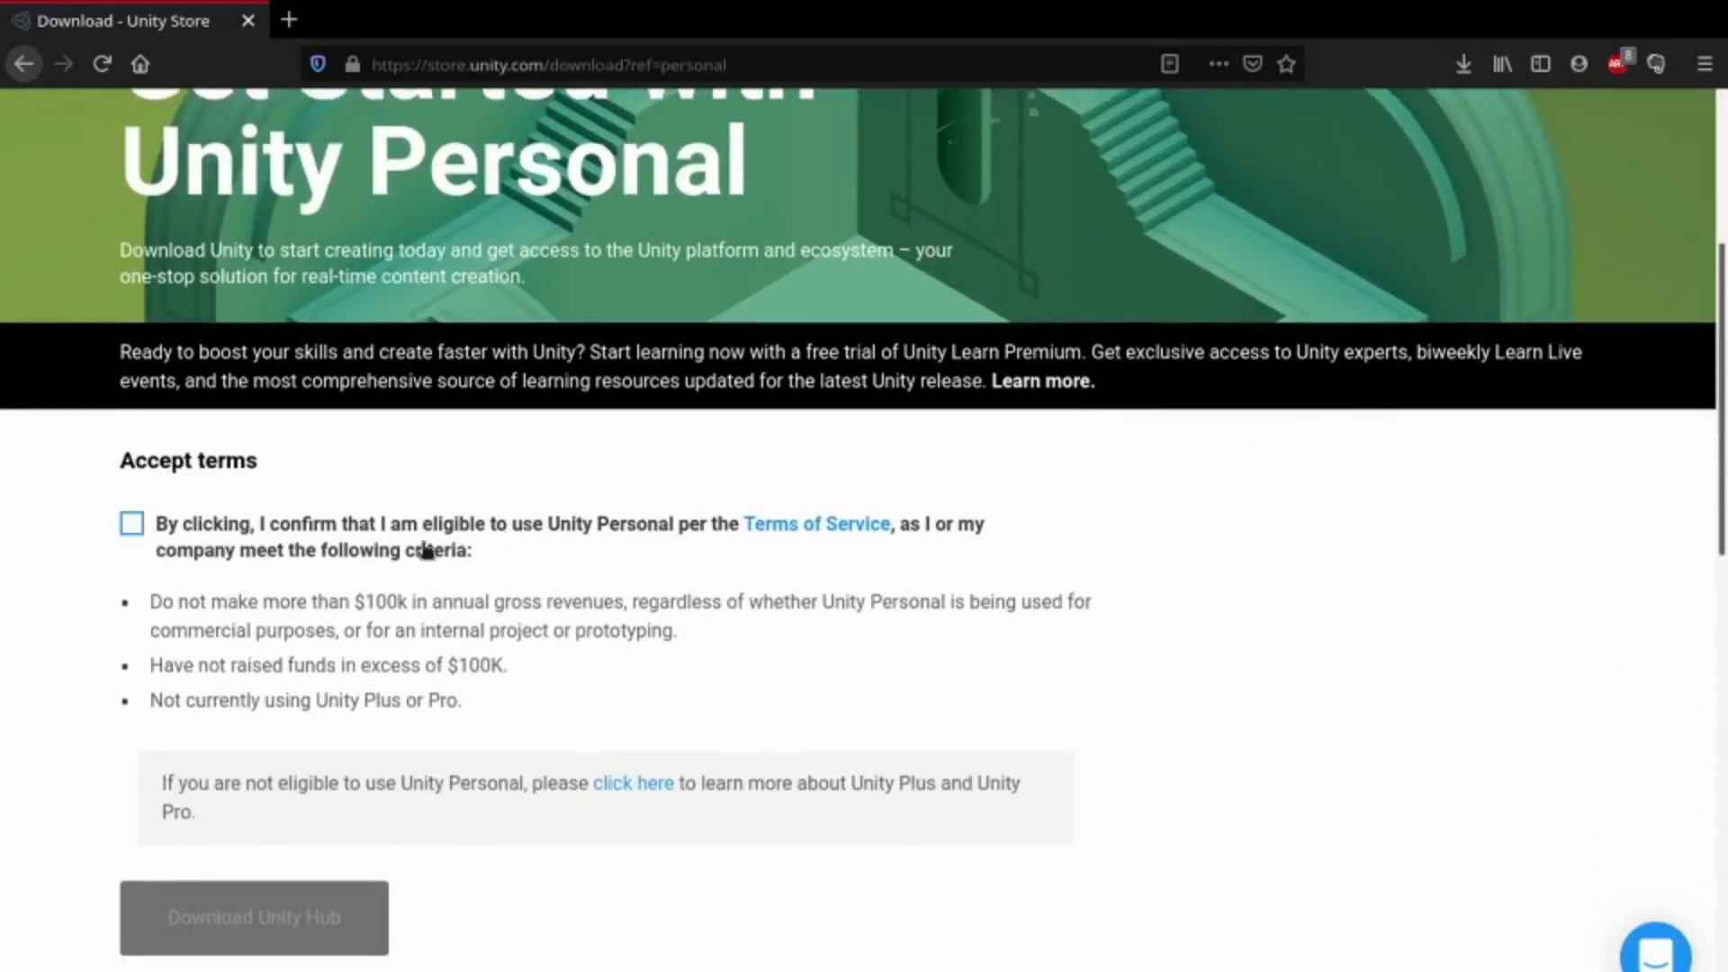
scroll("down", 3)
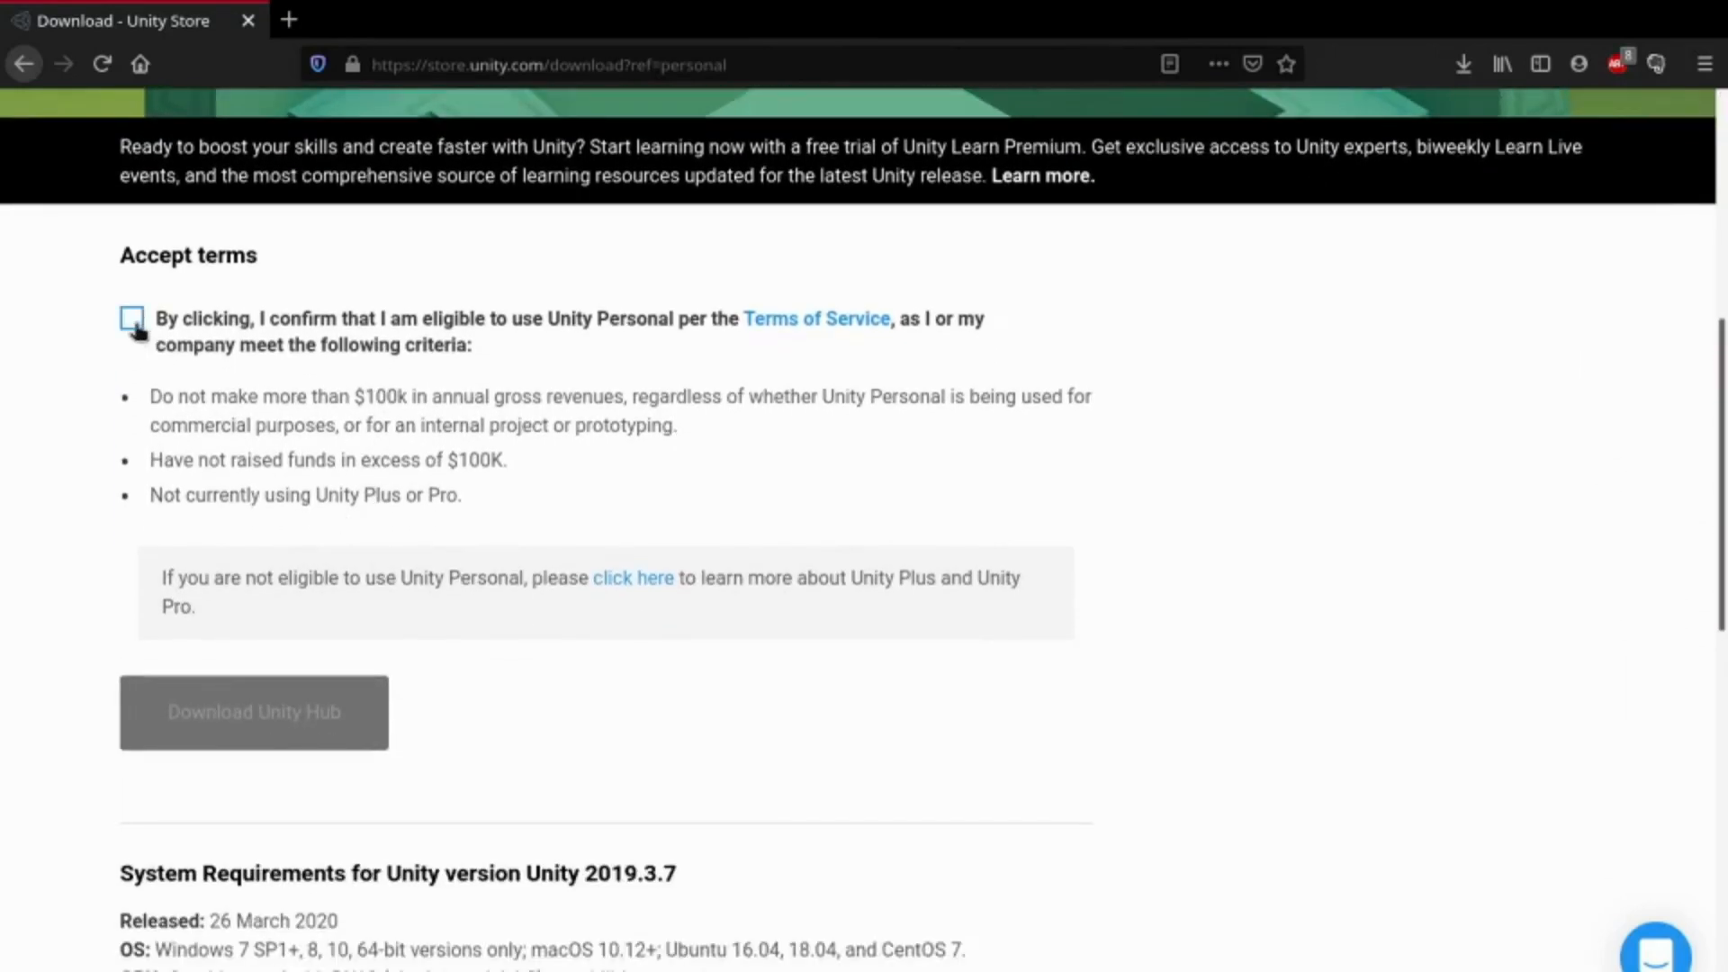
left_click(132, 319)
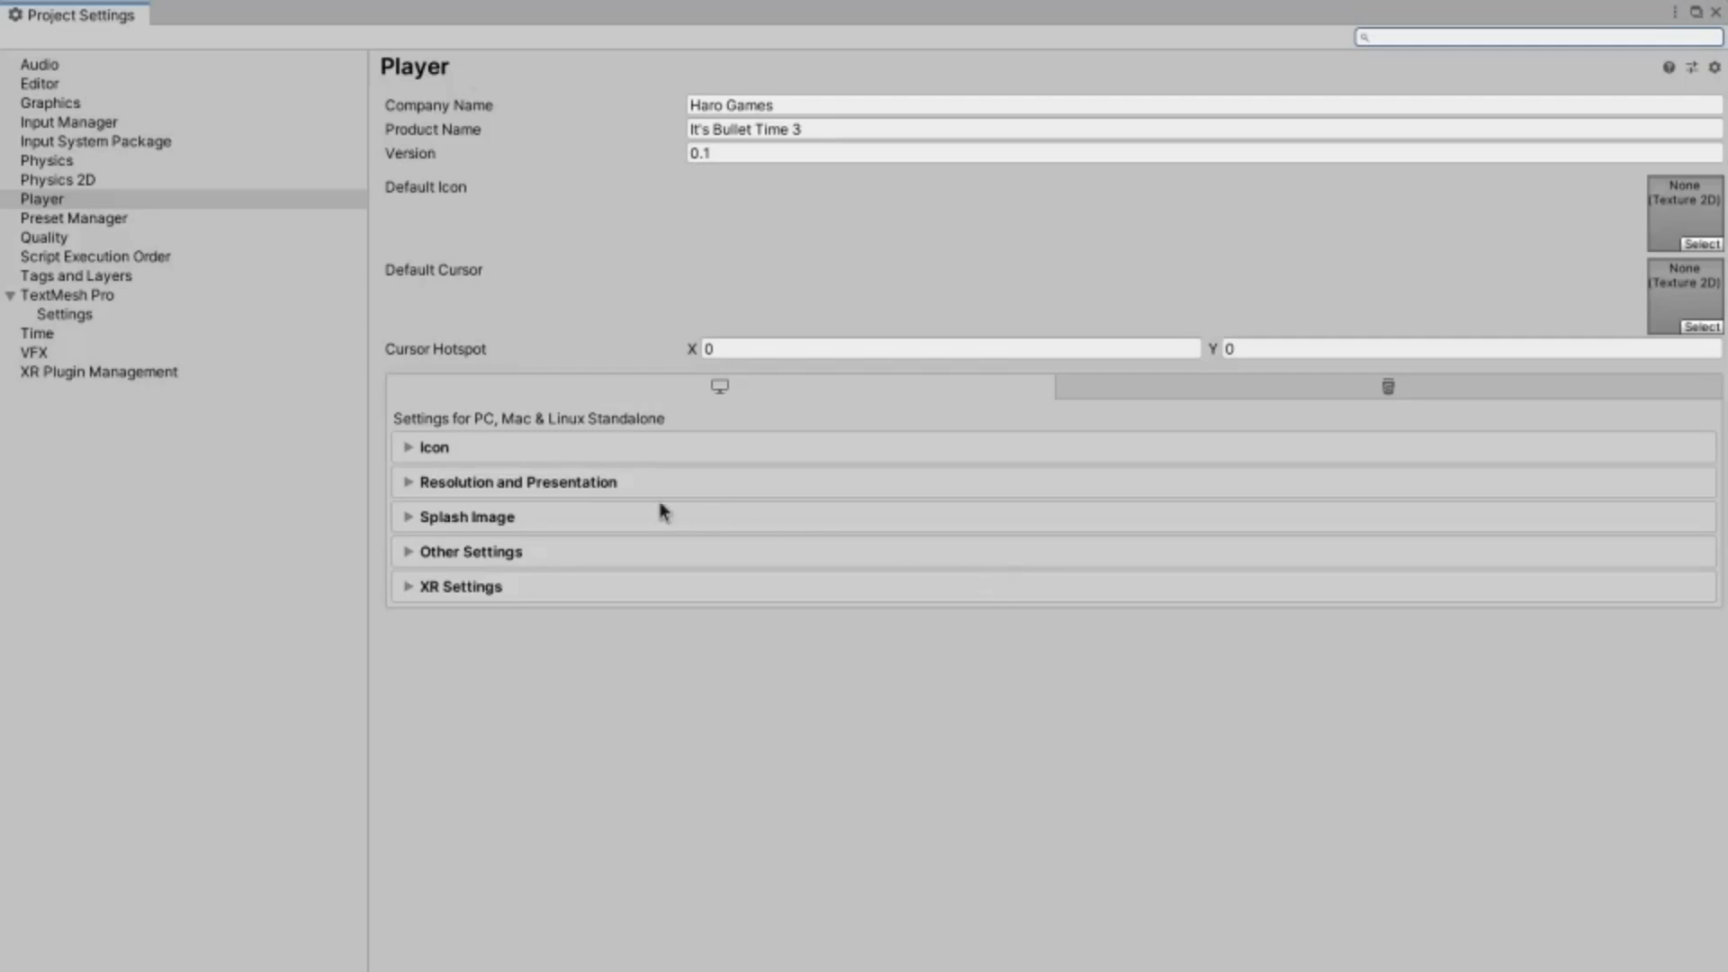
Expand Other Settings in Player settings and turn off Auto Graphics API for Linux.
left_click(470, 551)
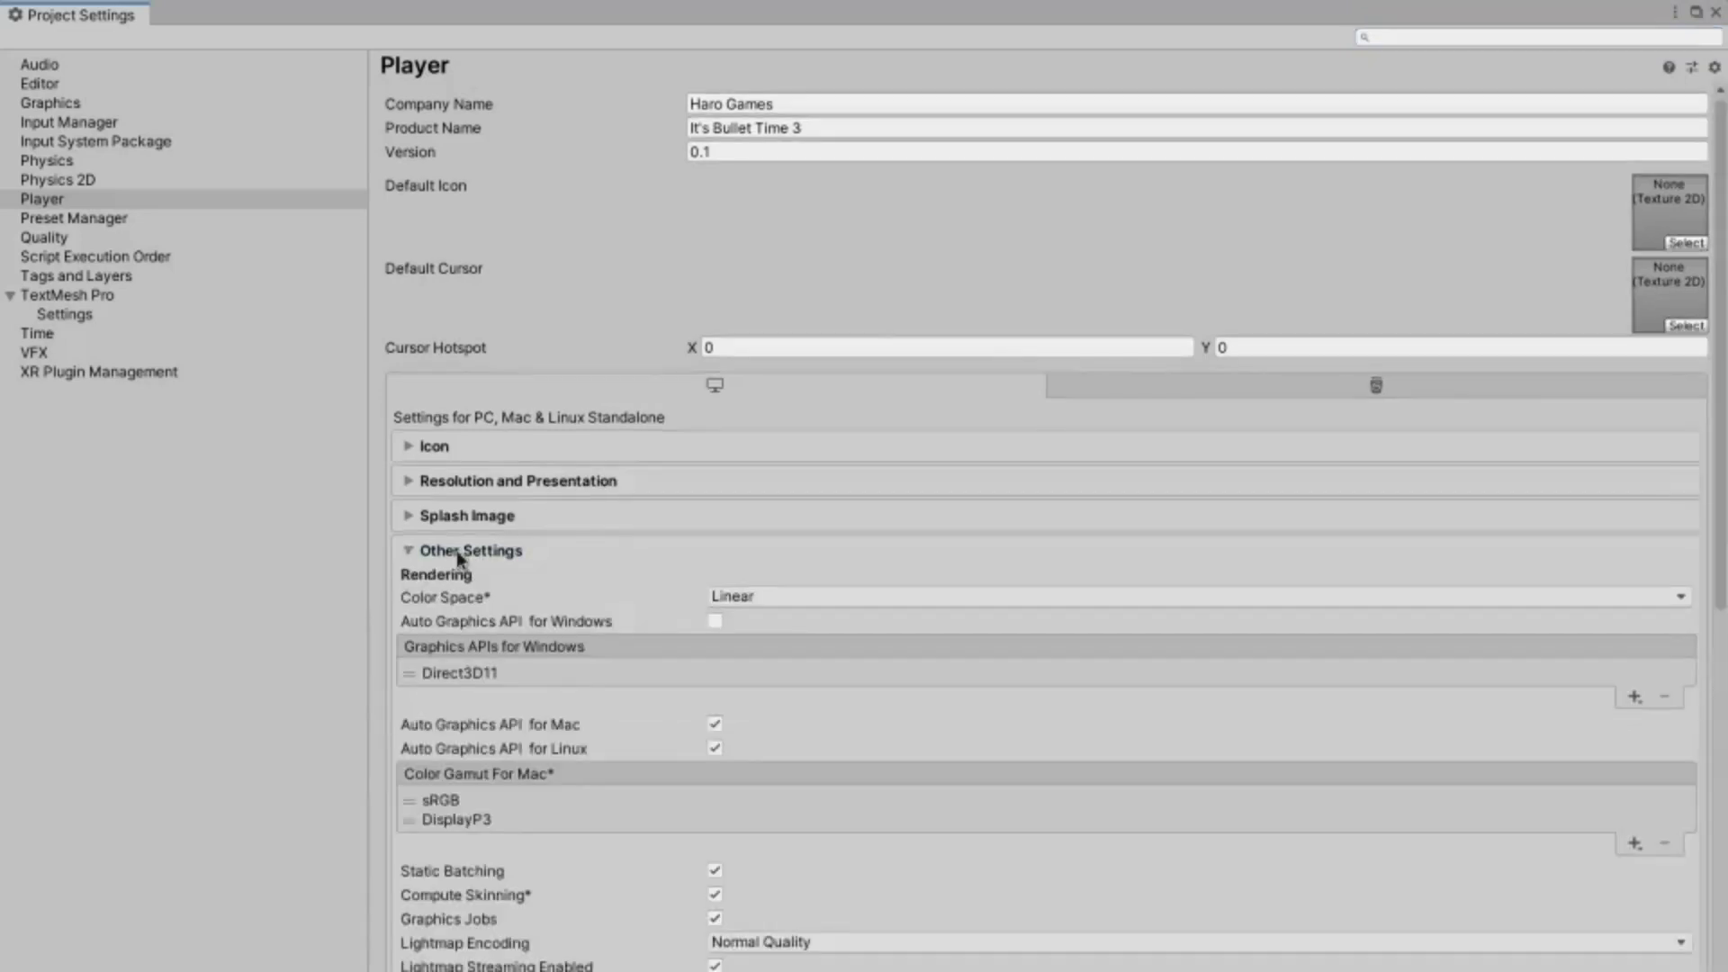
scroll("down", 3)
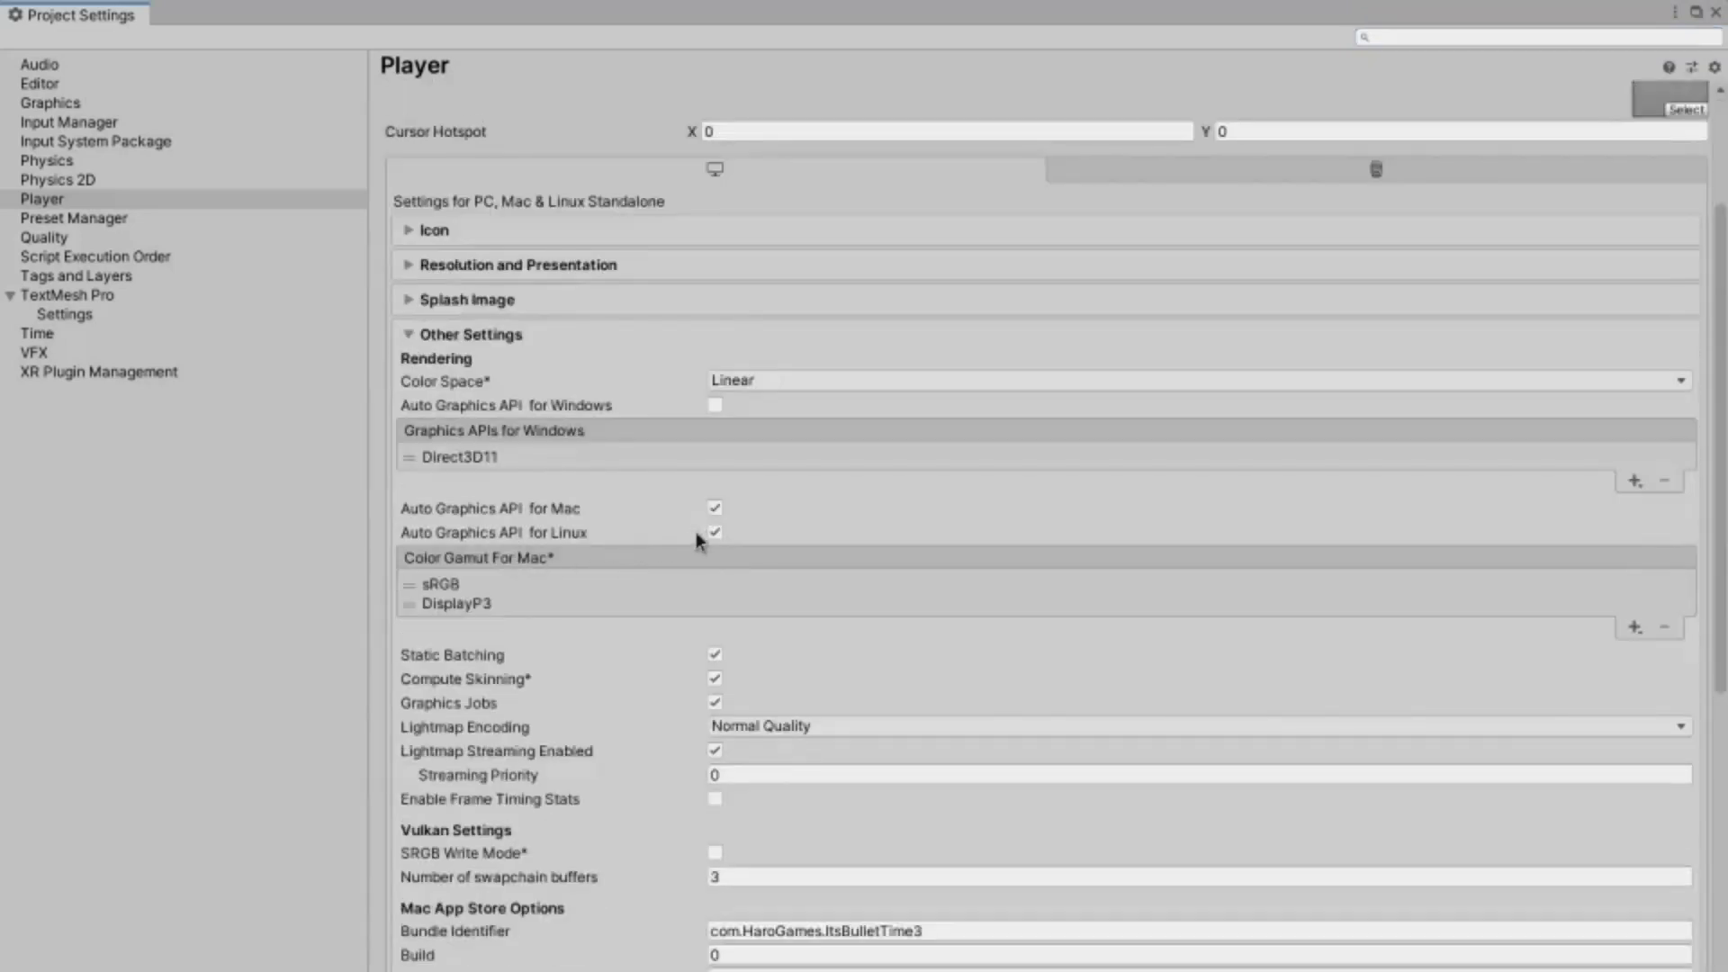
left_click(713, 532)
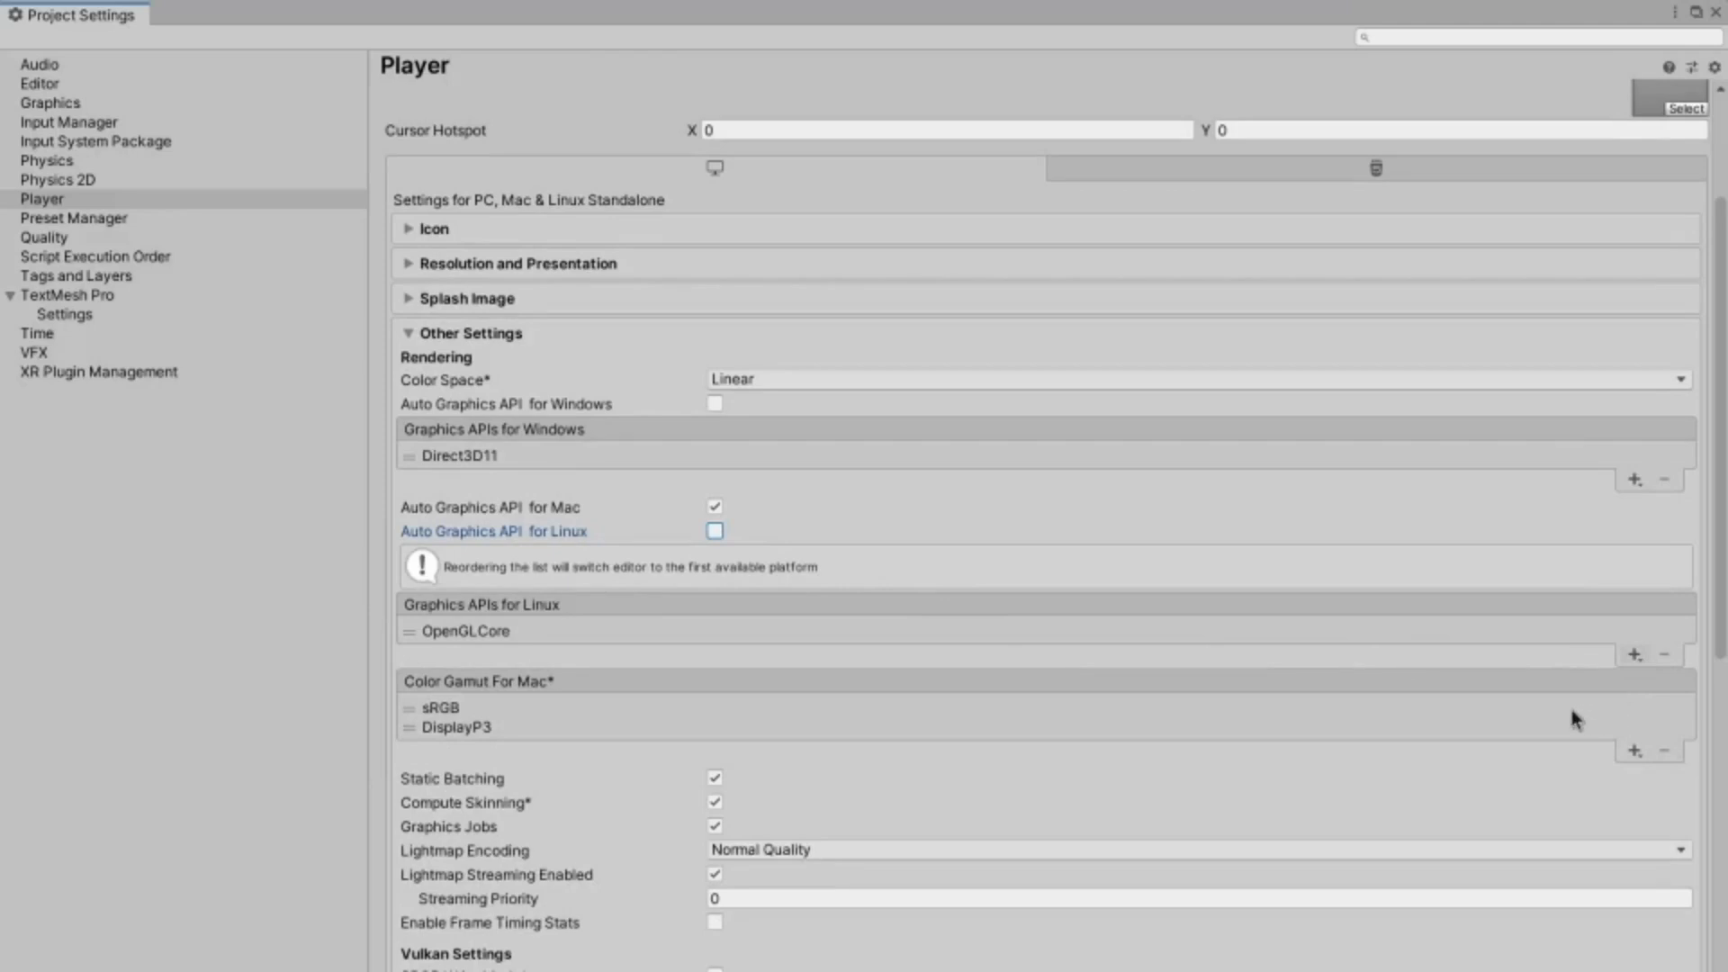
left_click(1634, 654)
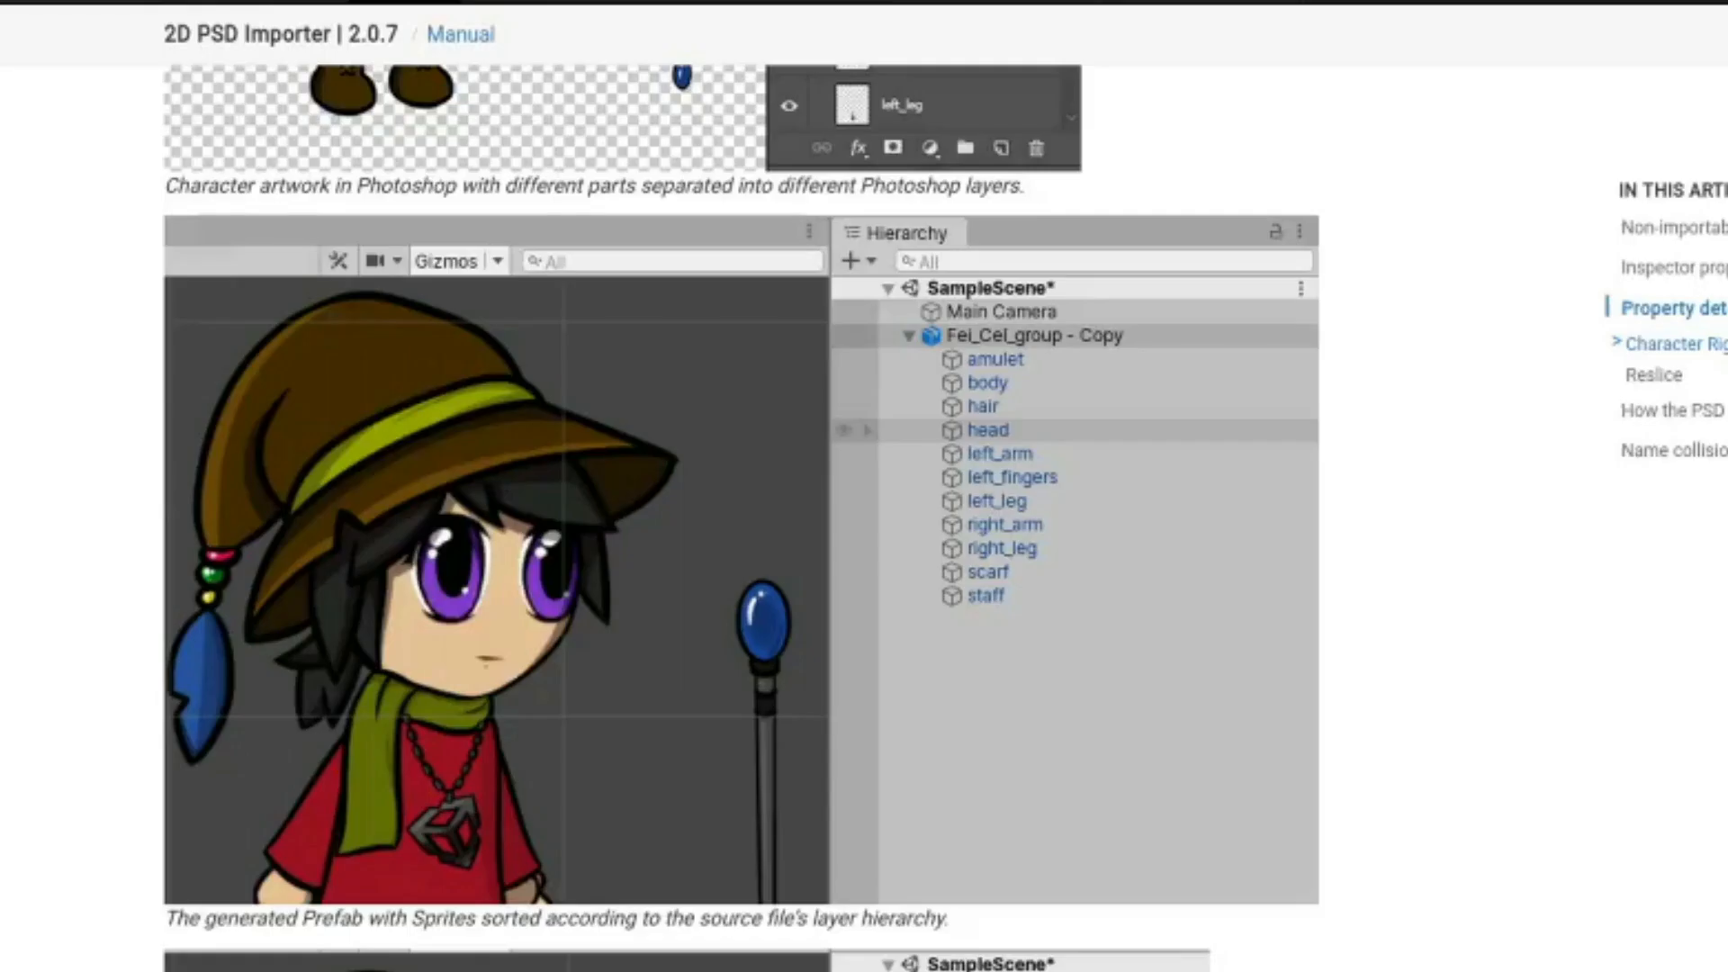
scroll("down", 3)
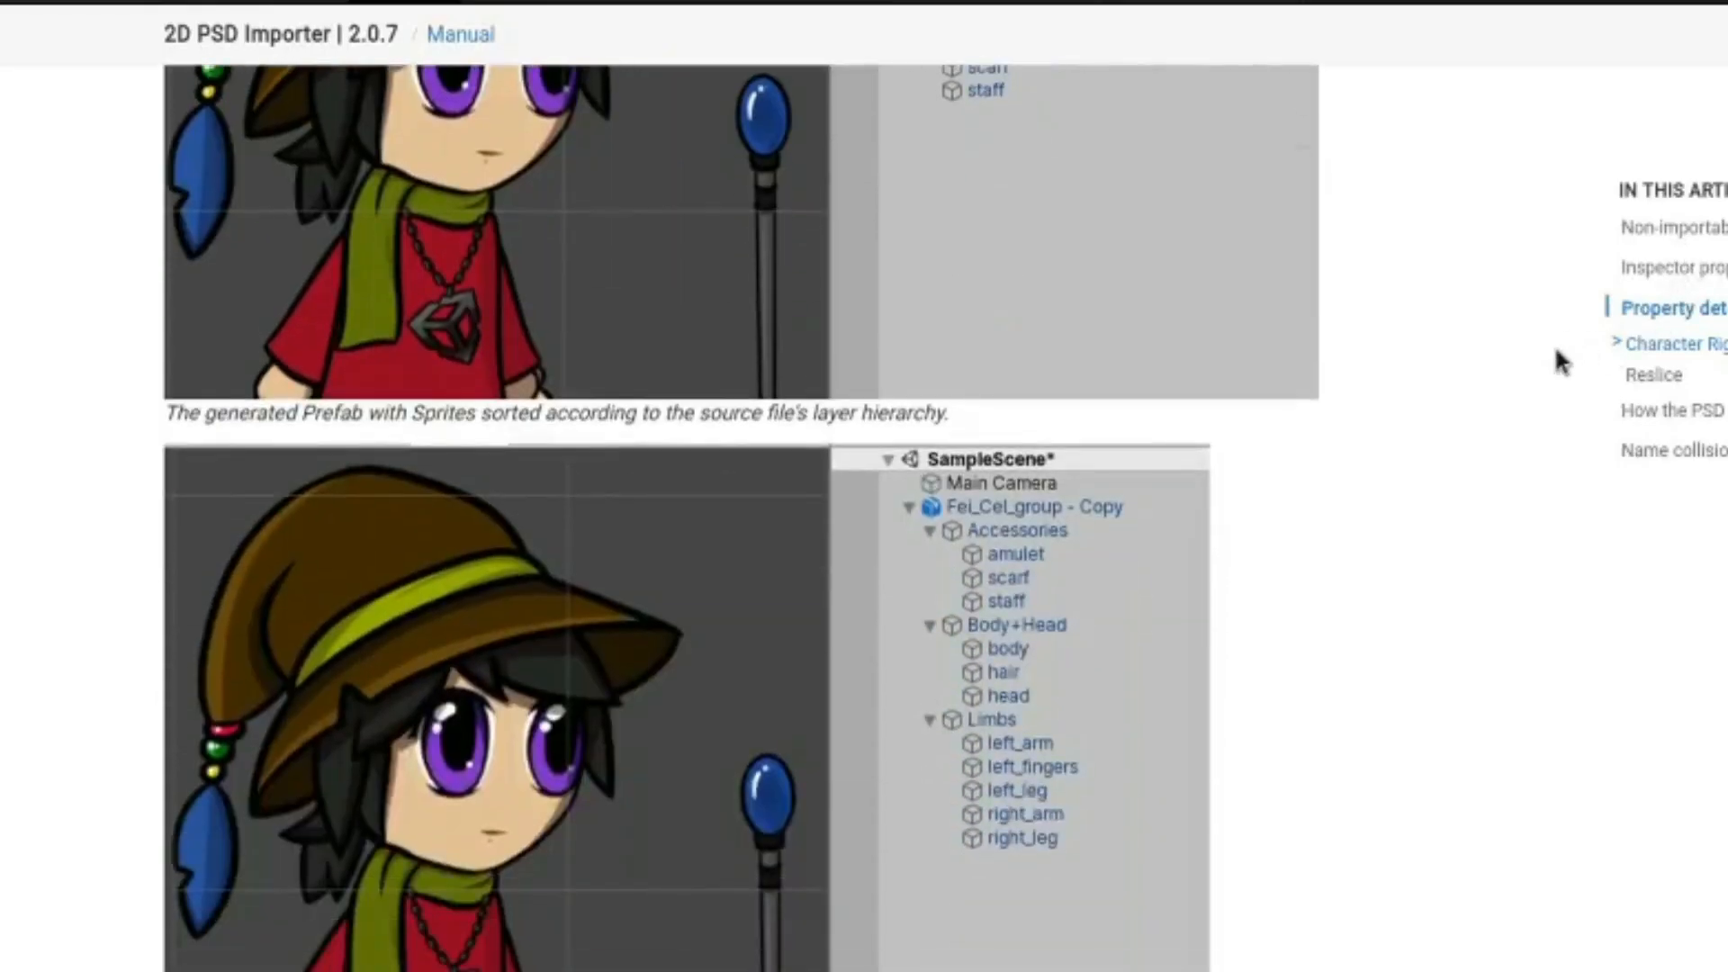
scroll("down", 3)
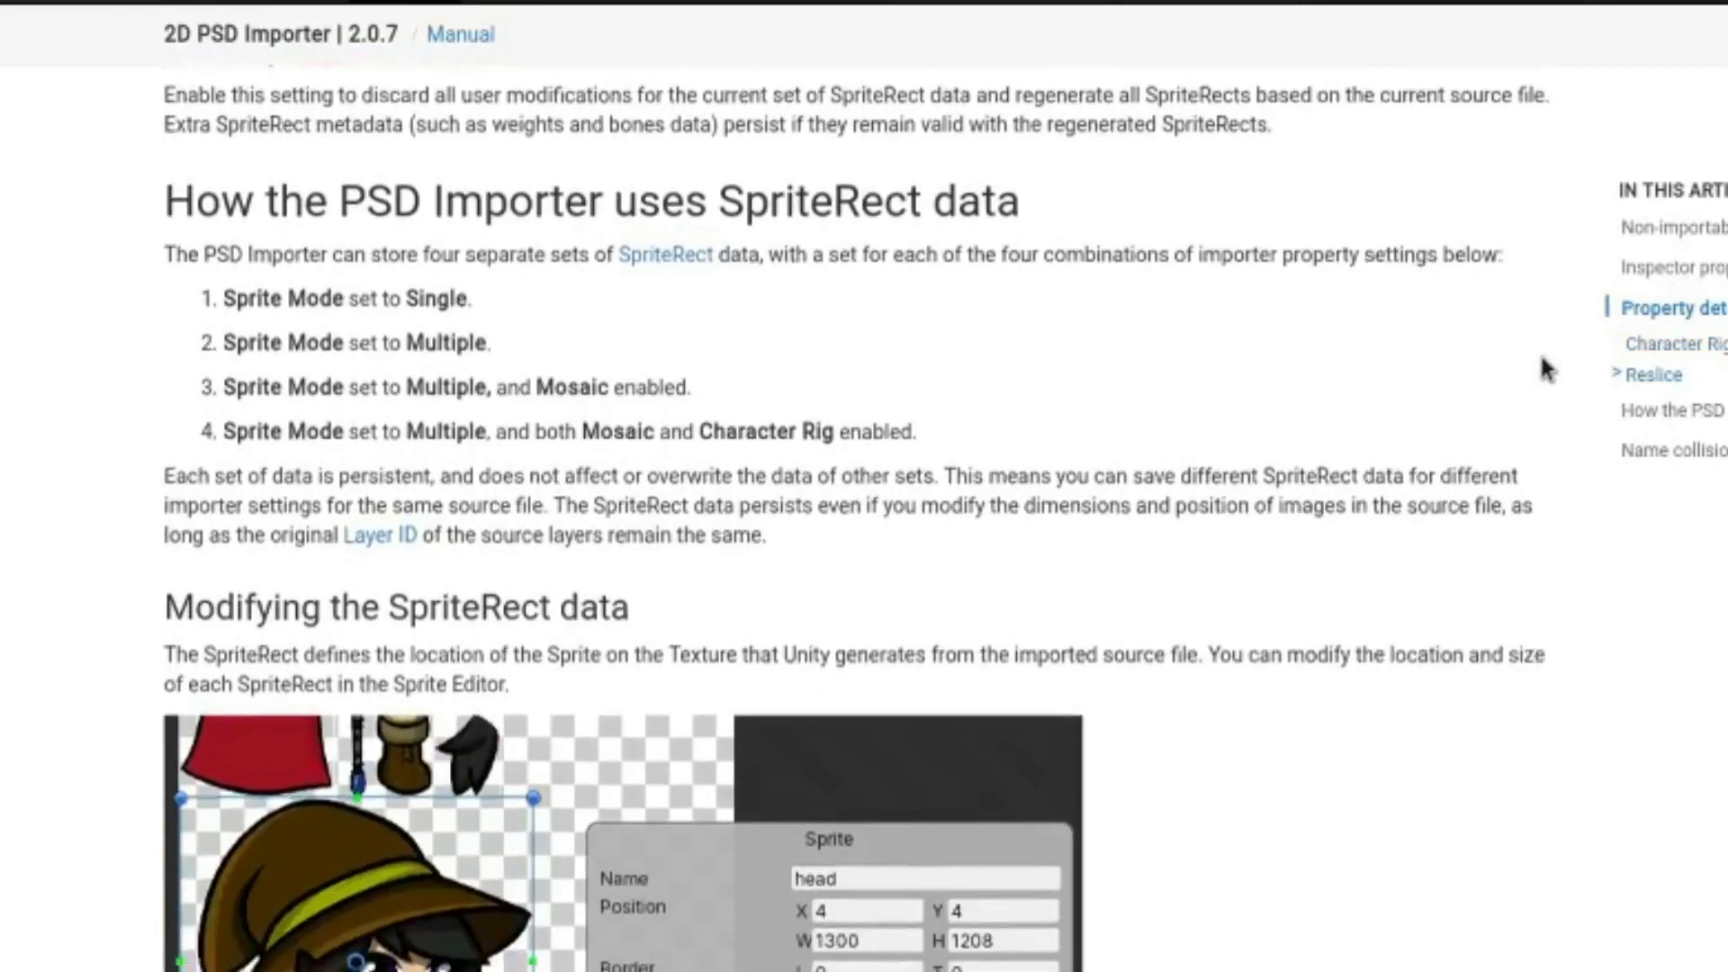
scroll("down", 3)
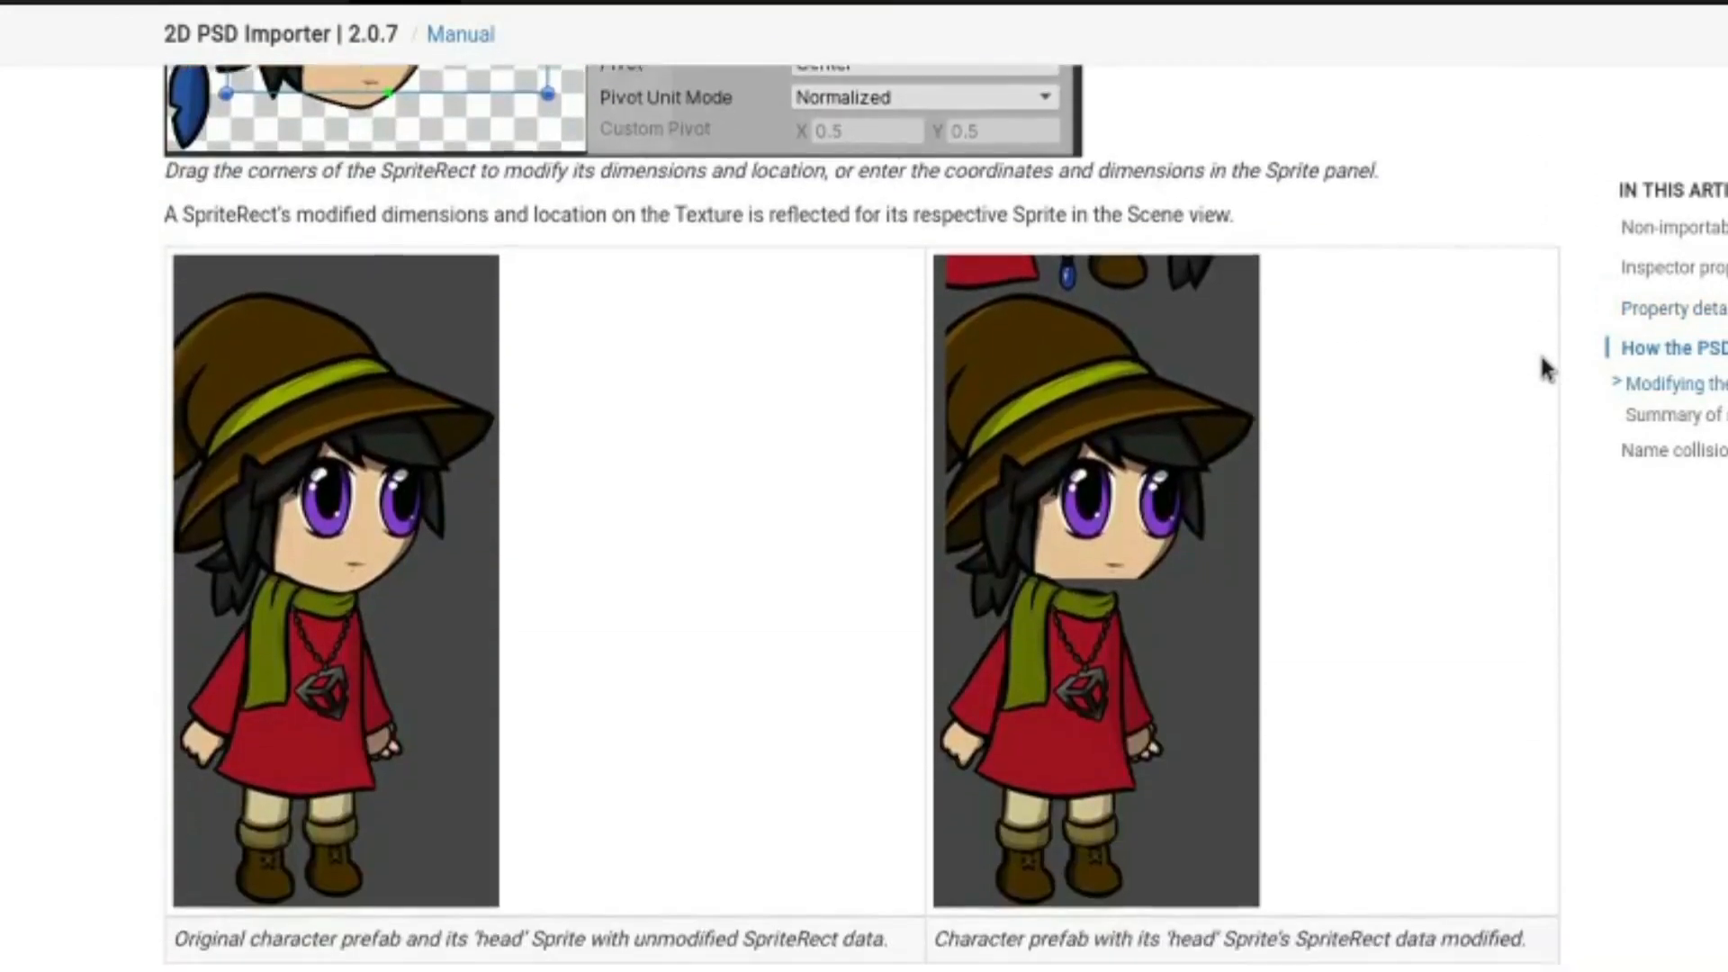
scroll("down", 3)
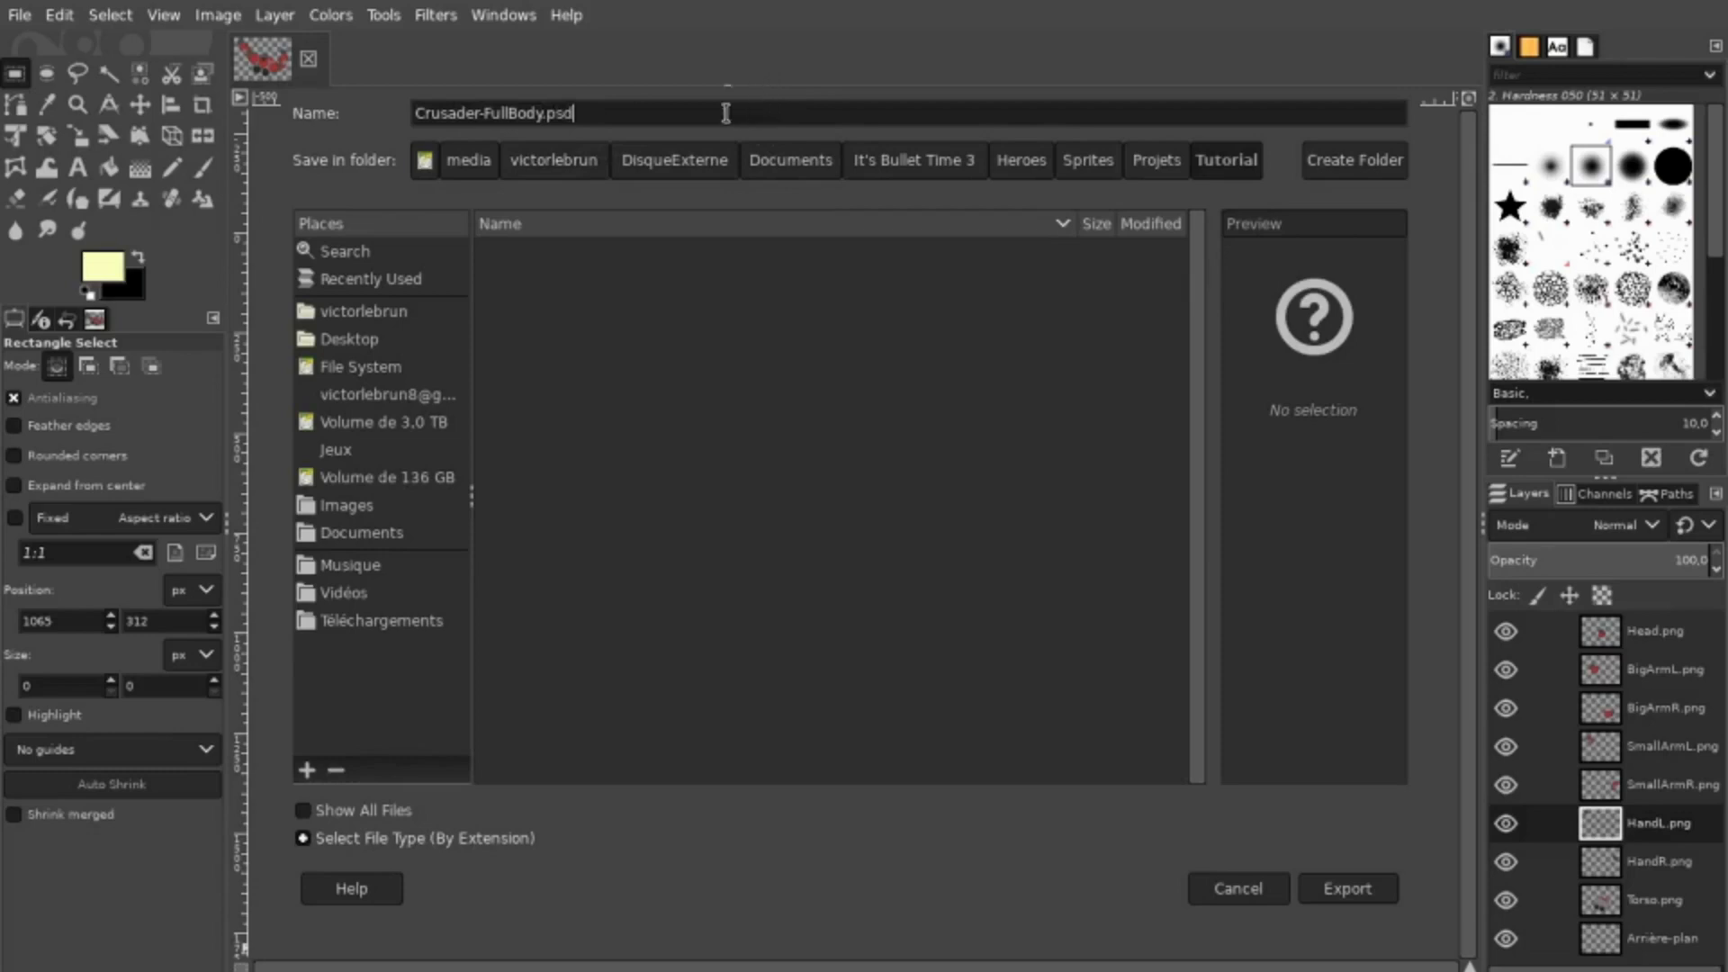
mouse_move(710, 203)
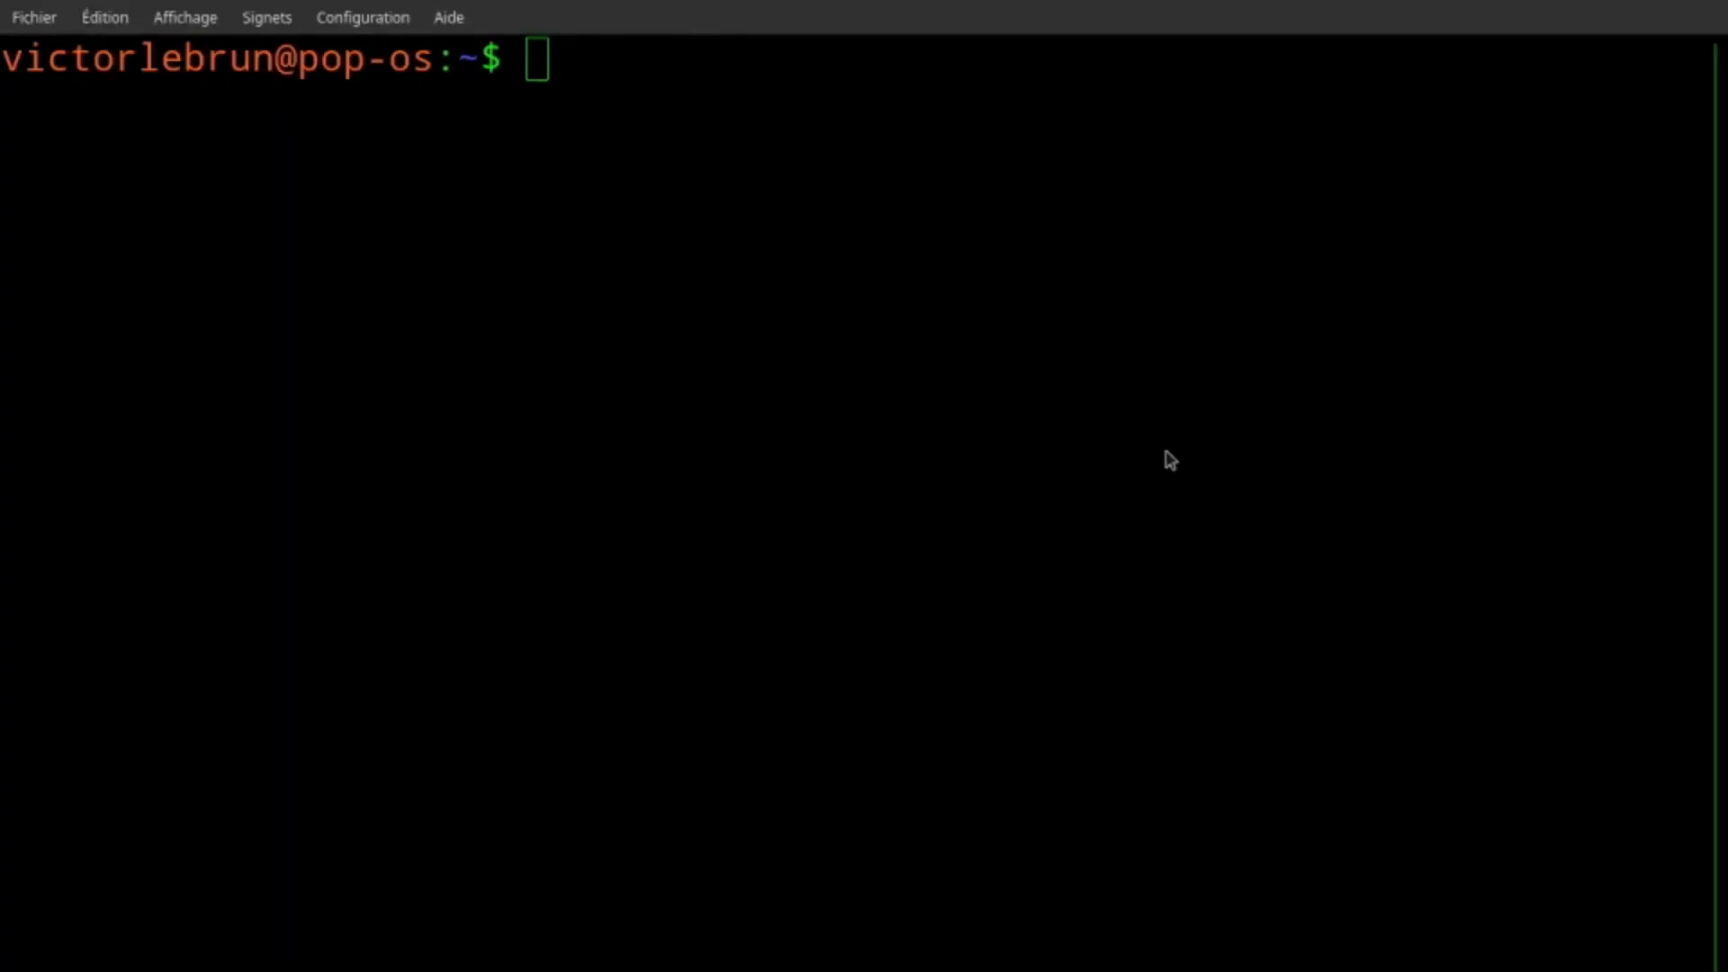
mouse_move(1110, 539)
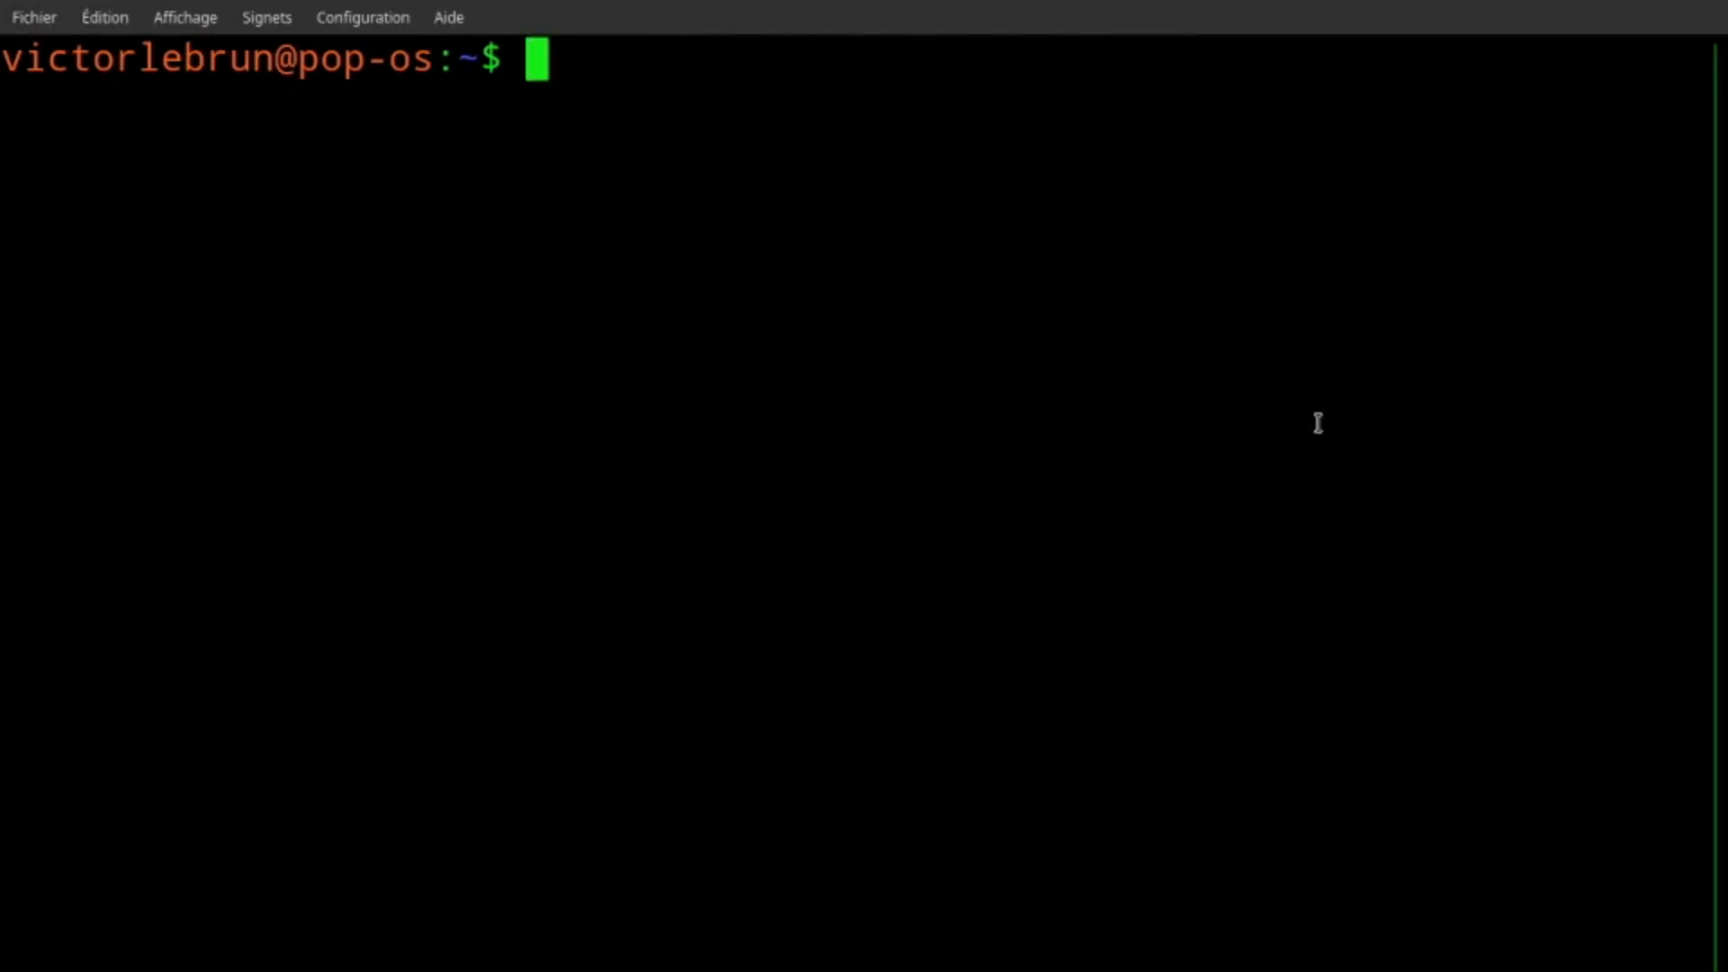
Enter the command 'sudo apt install snapd' in the terminal.
type("sudo apt")
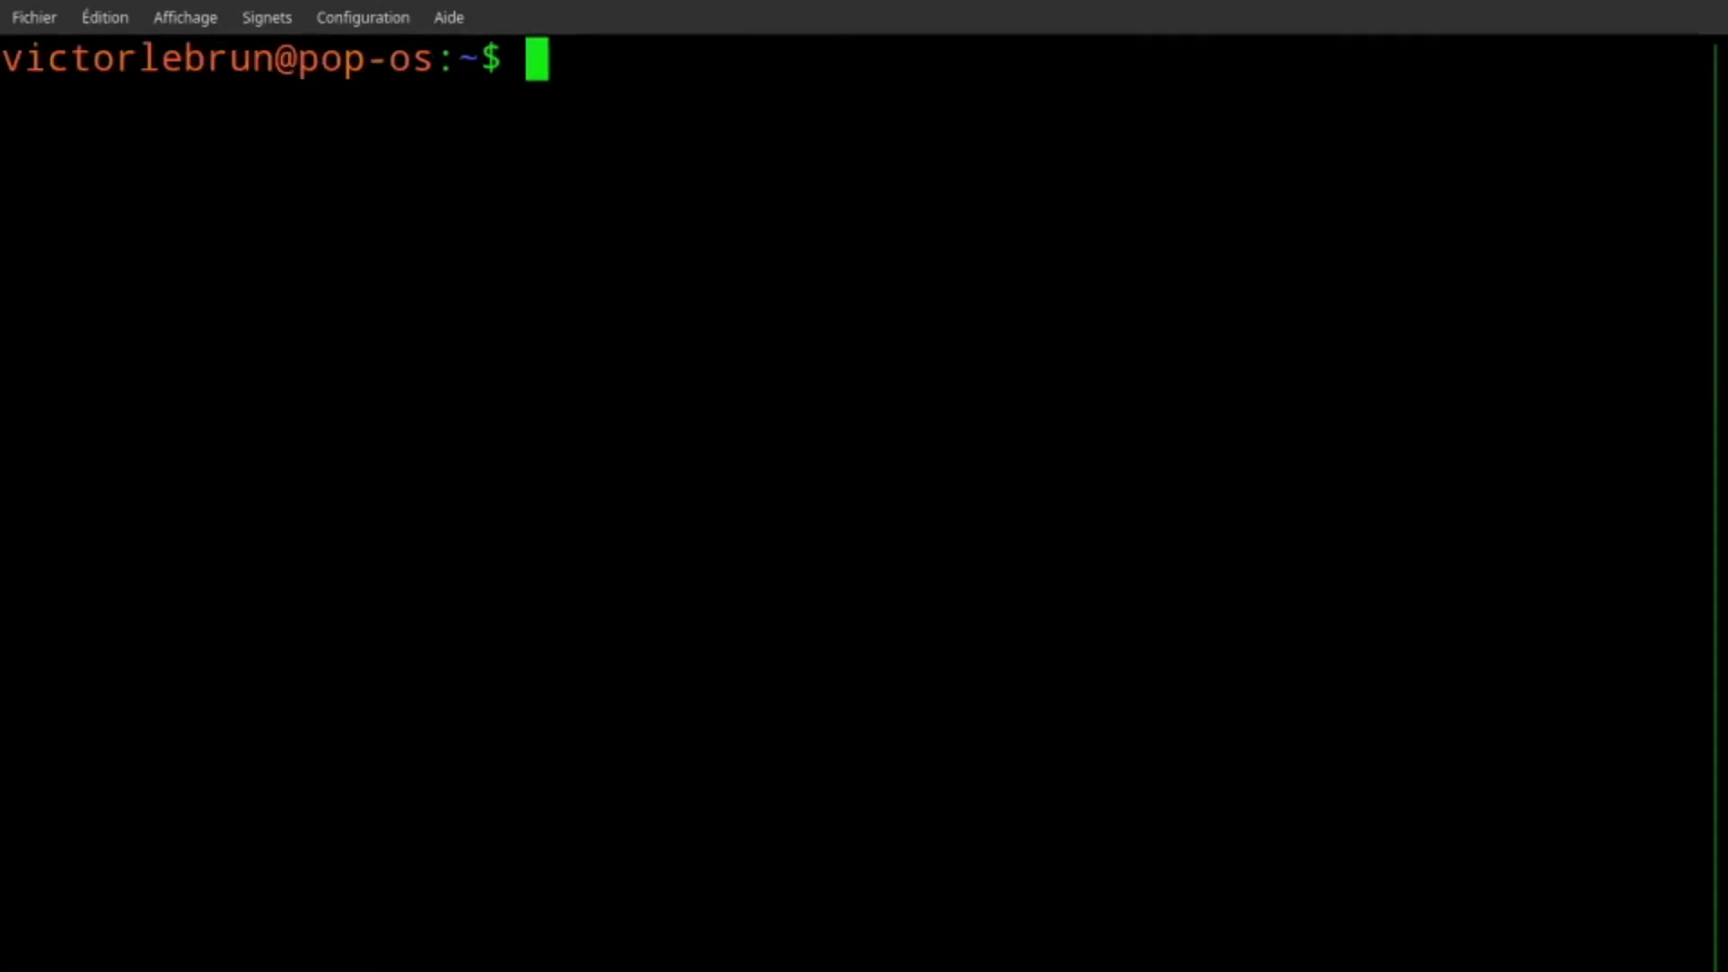
type("sudo apt ins")
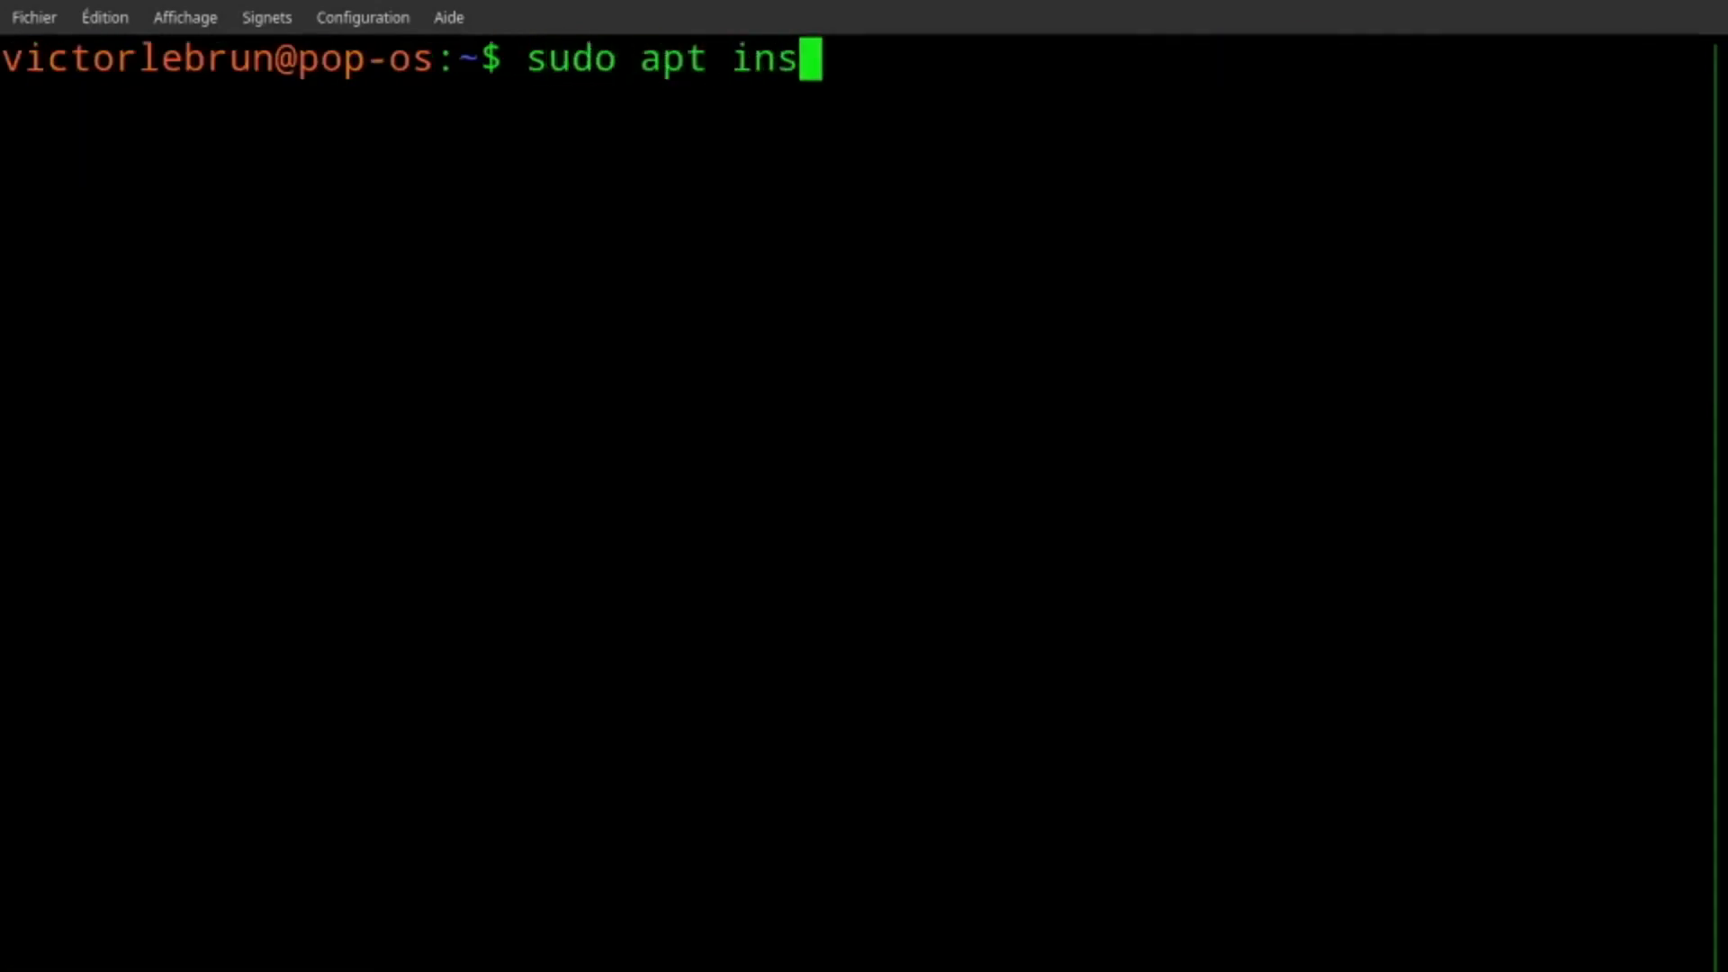
type("tall sn")
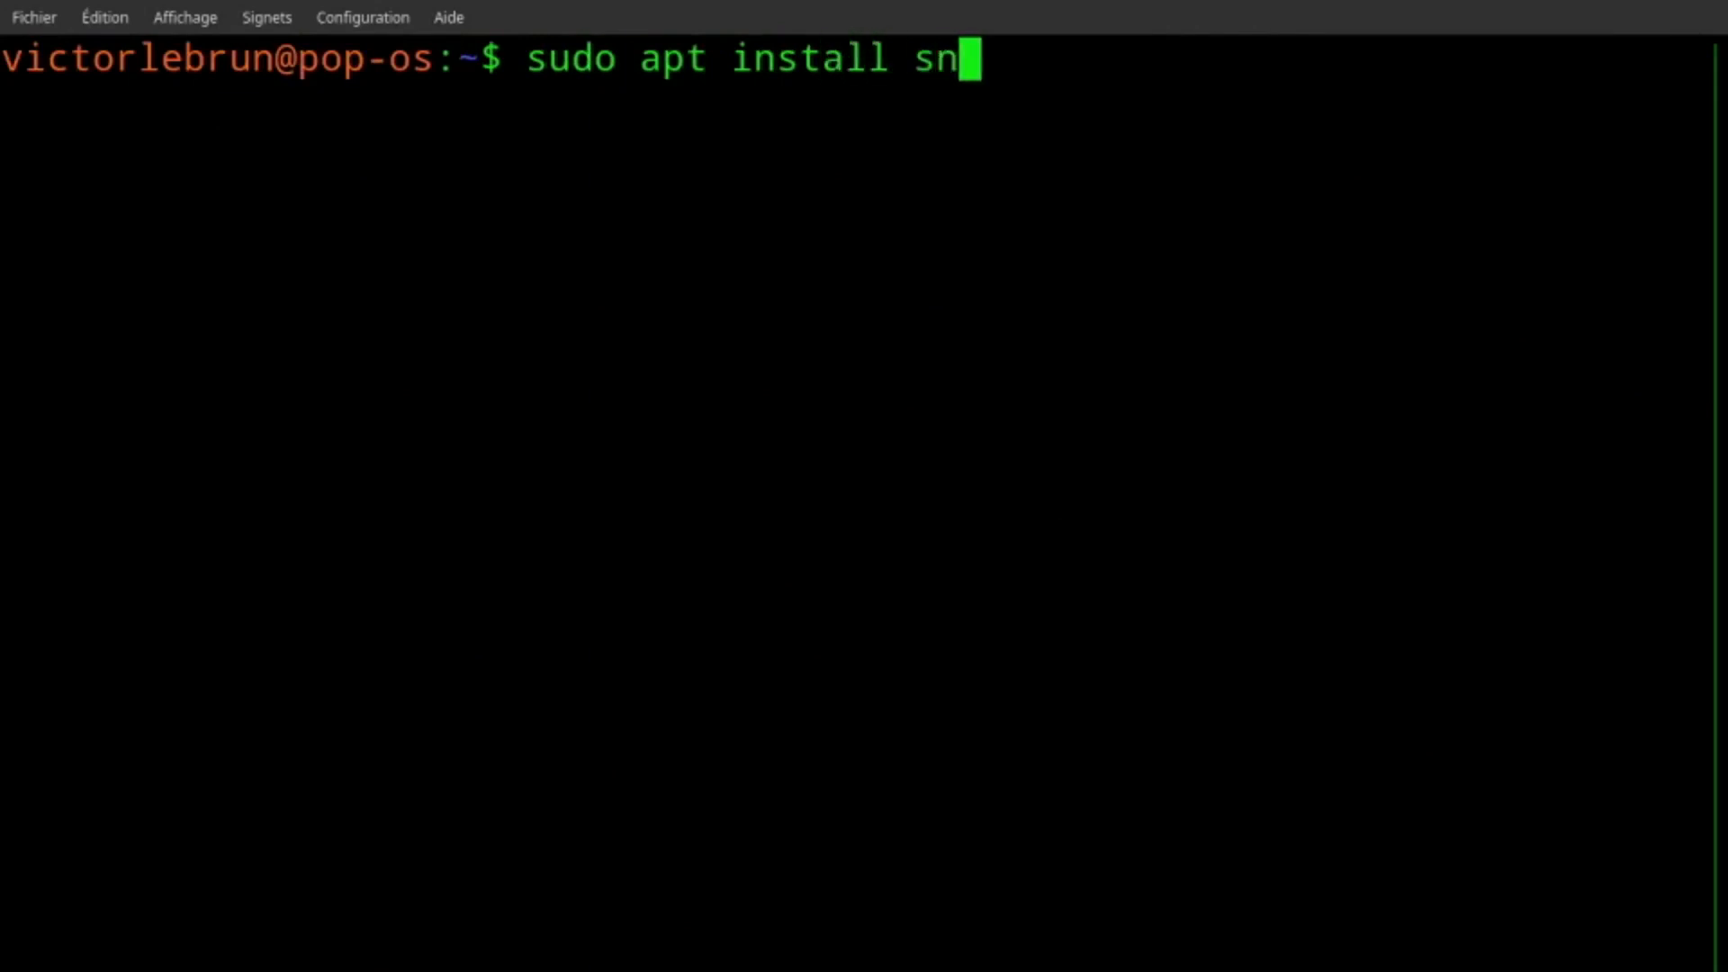
type("apd")
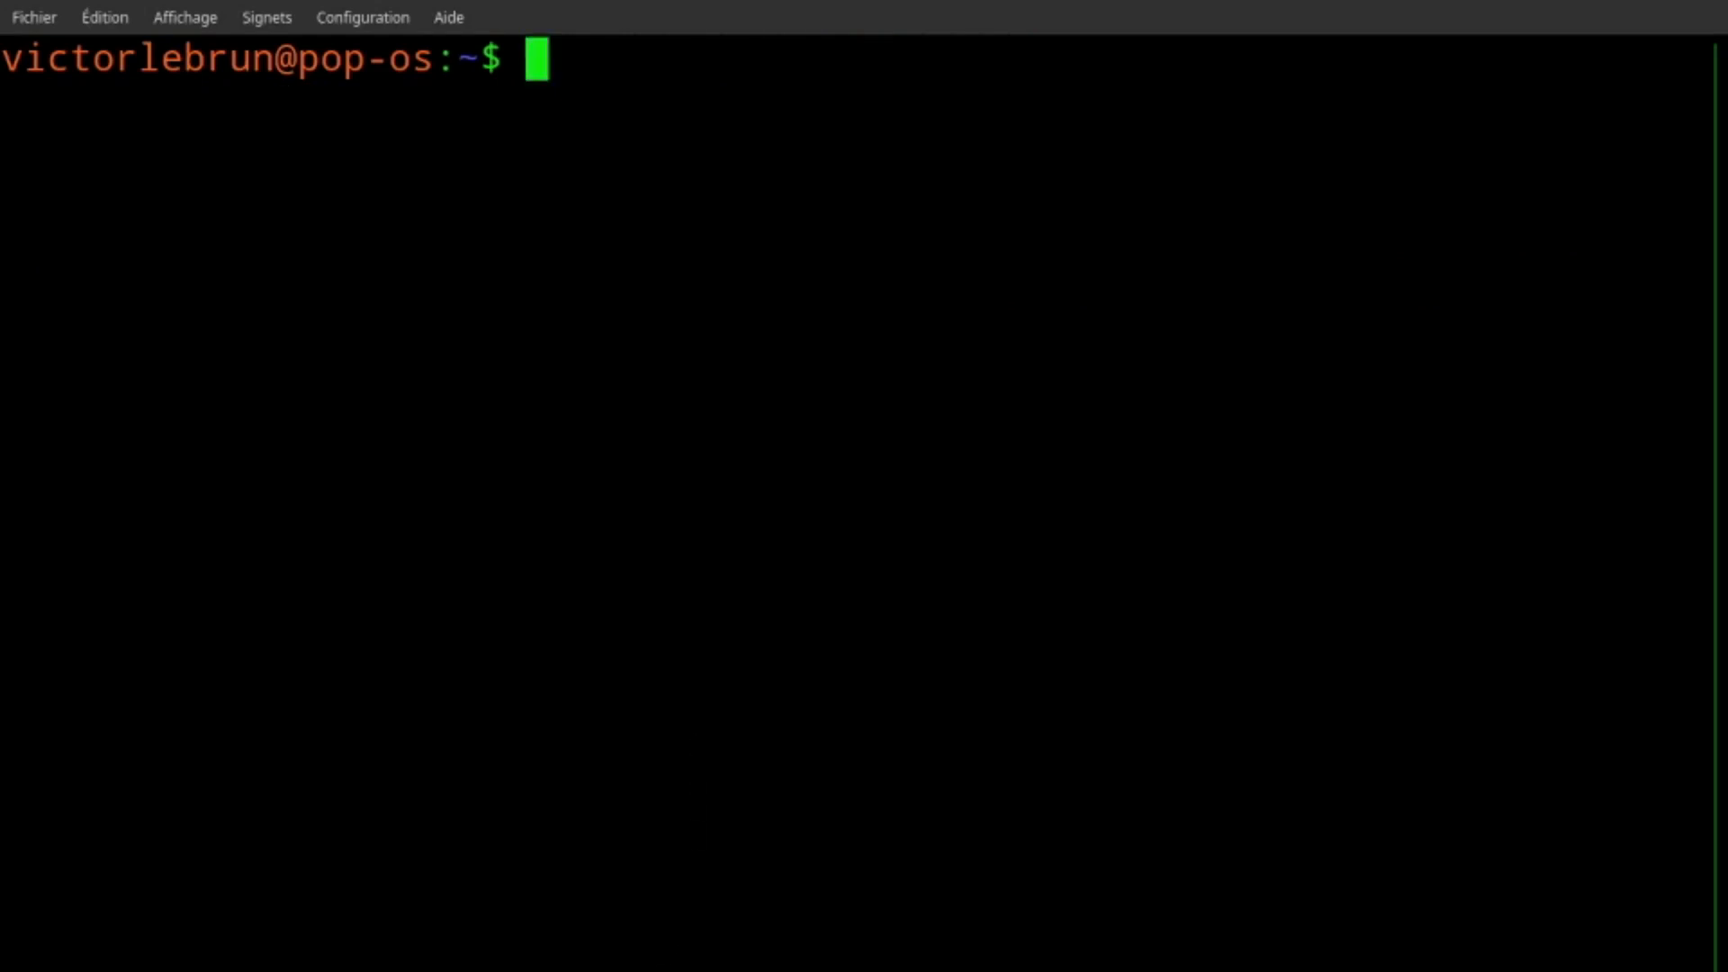
Install VS Code as a classic snap with 'sudo snap install code --classic'.
type("sudo snap")
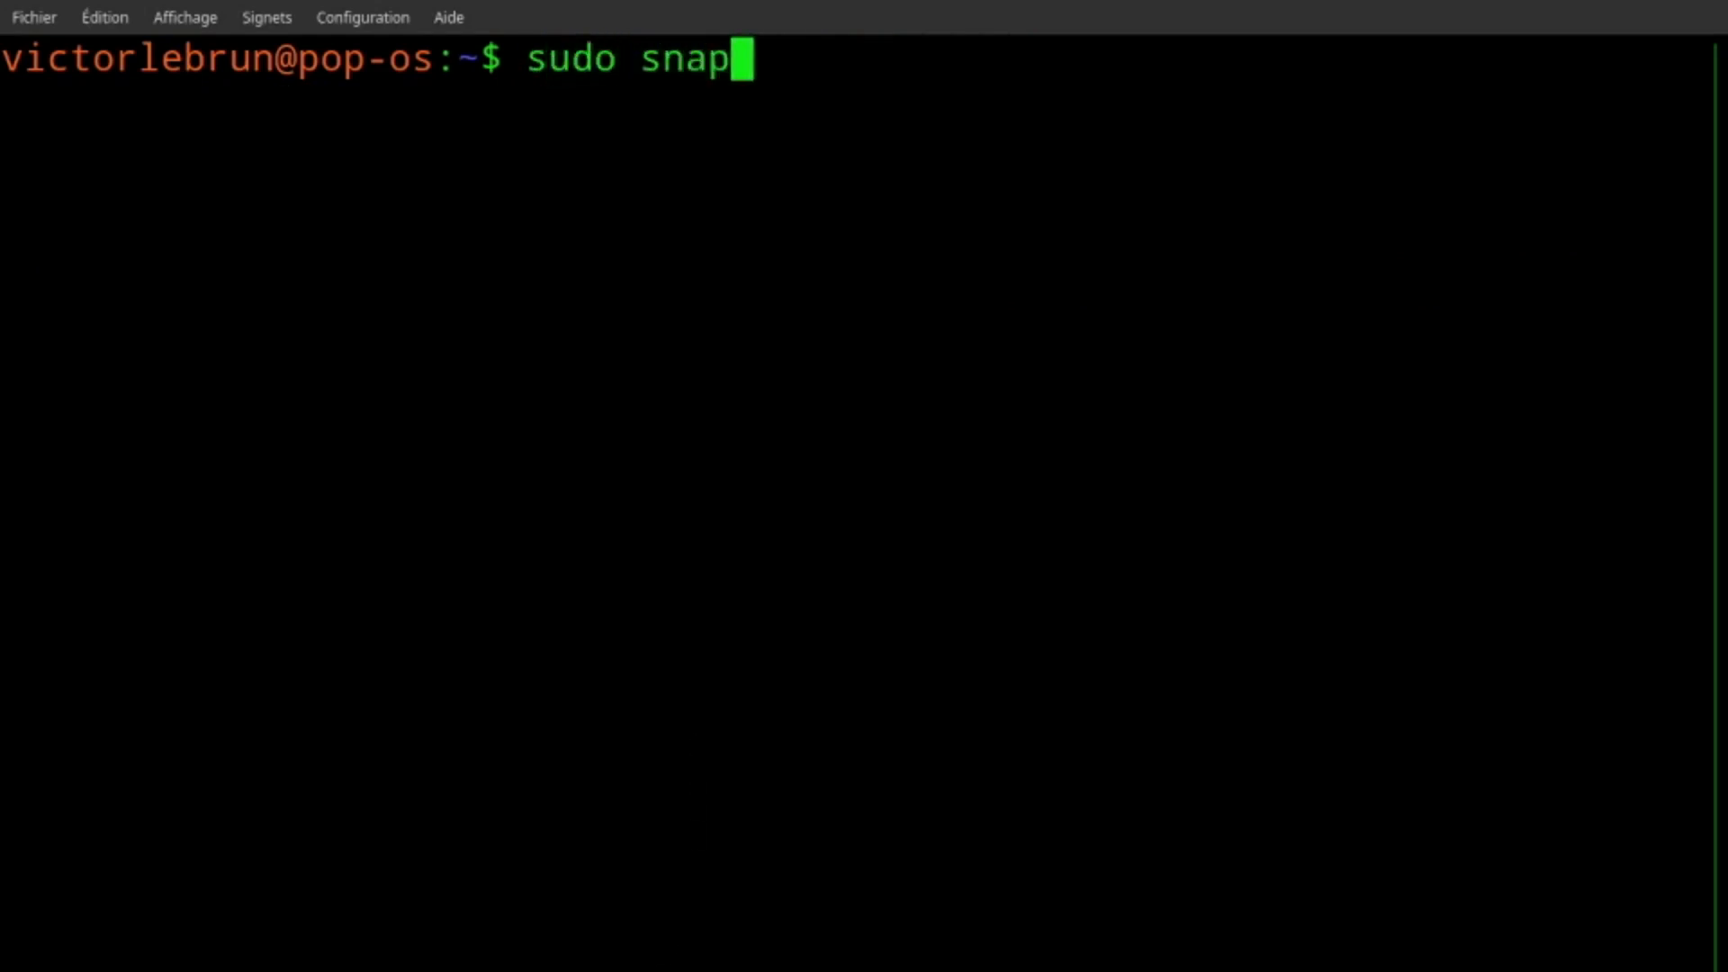
type("install")
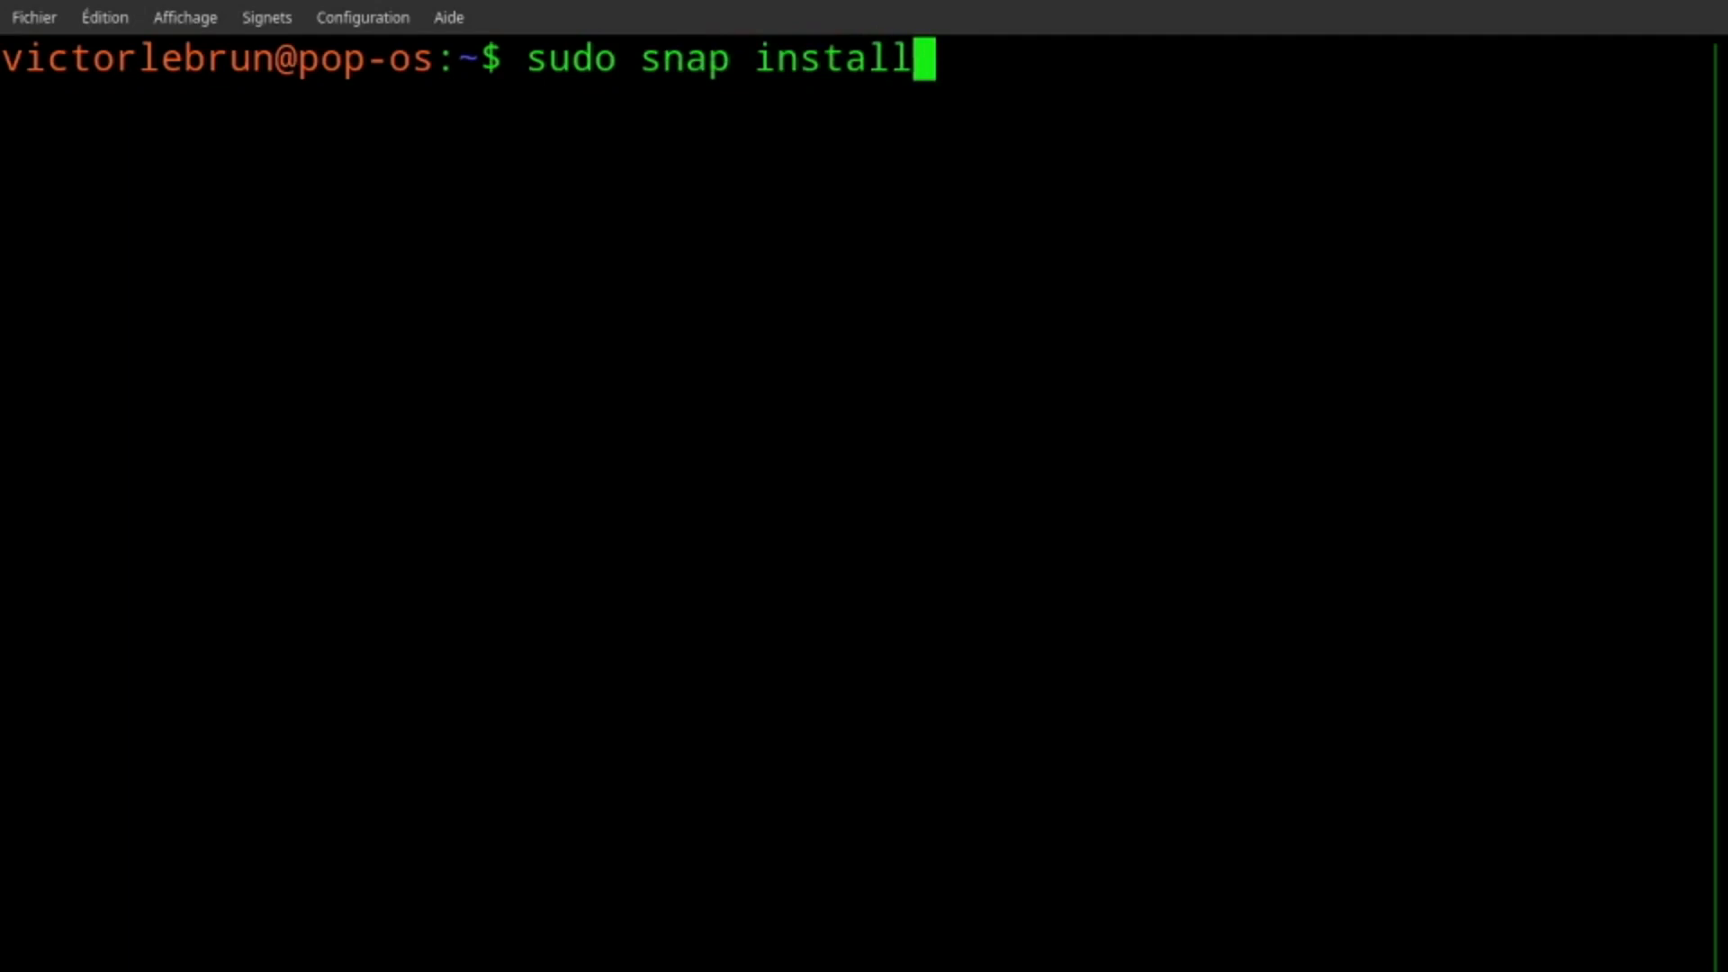
type("code -")
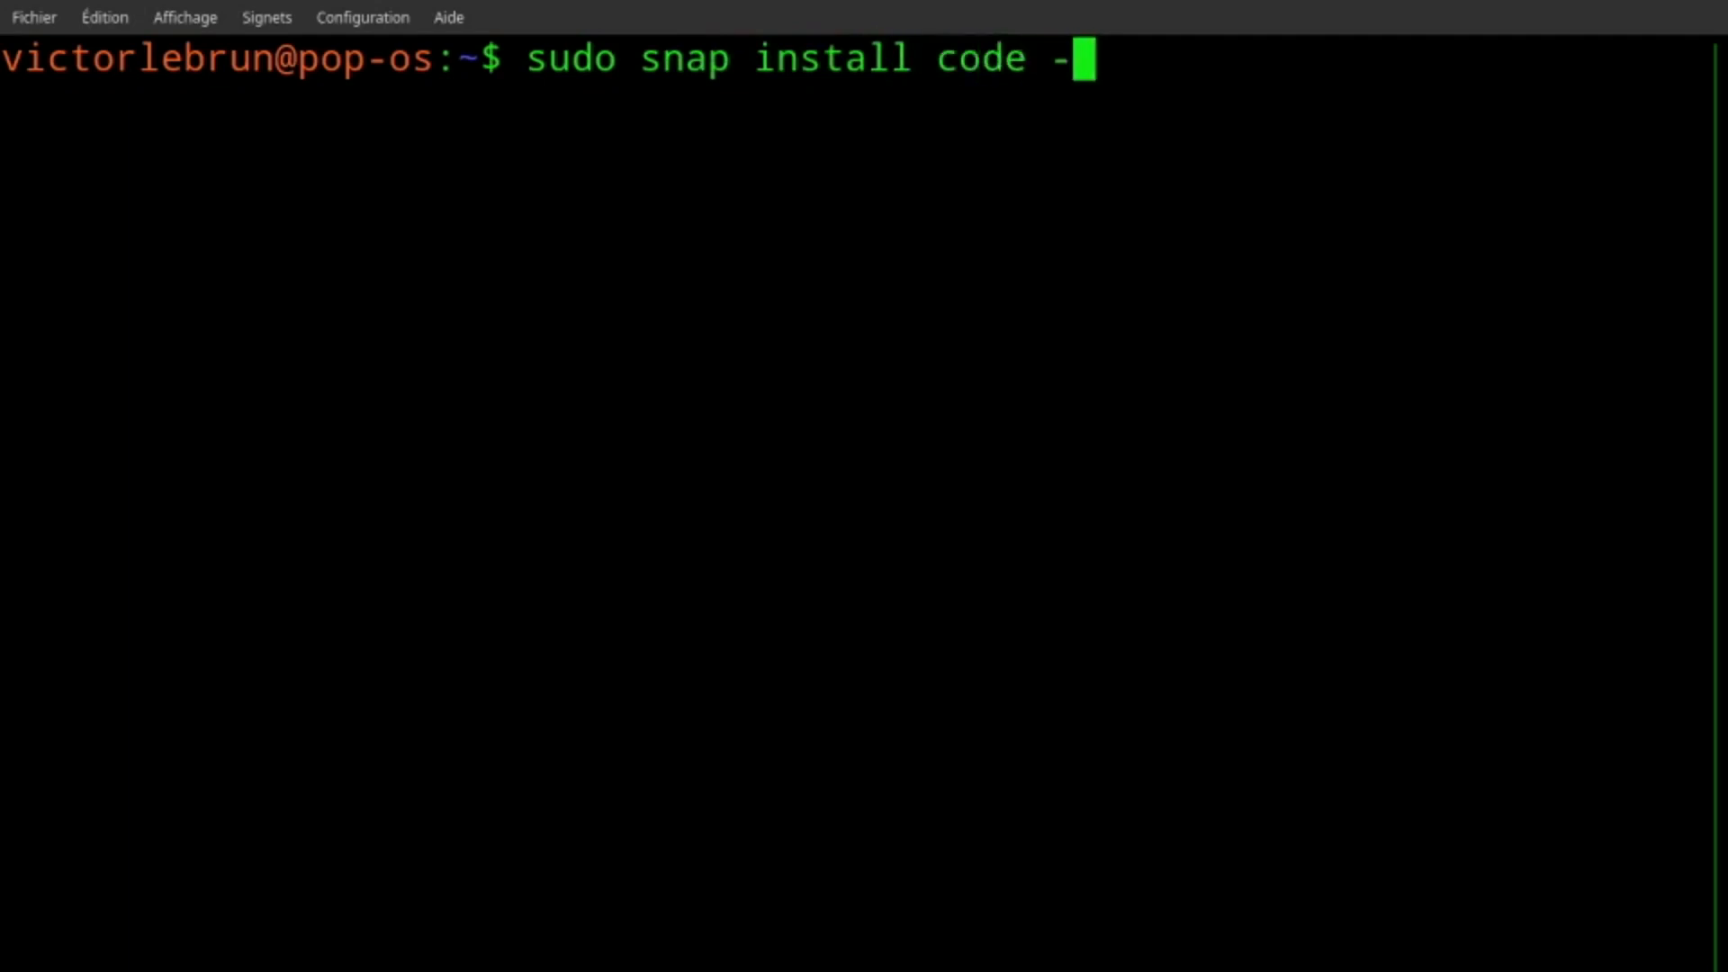
type("-clasic")
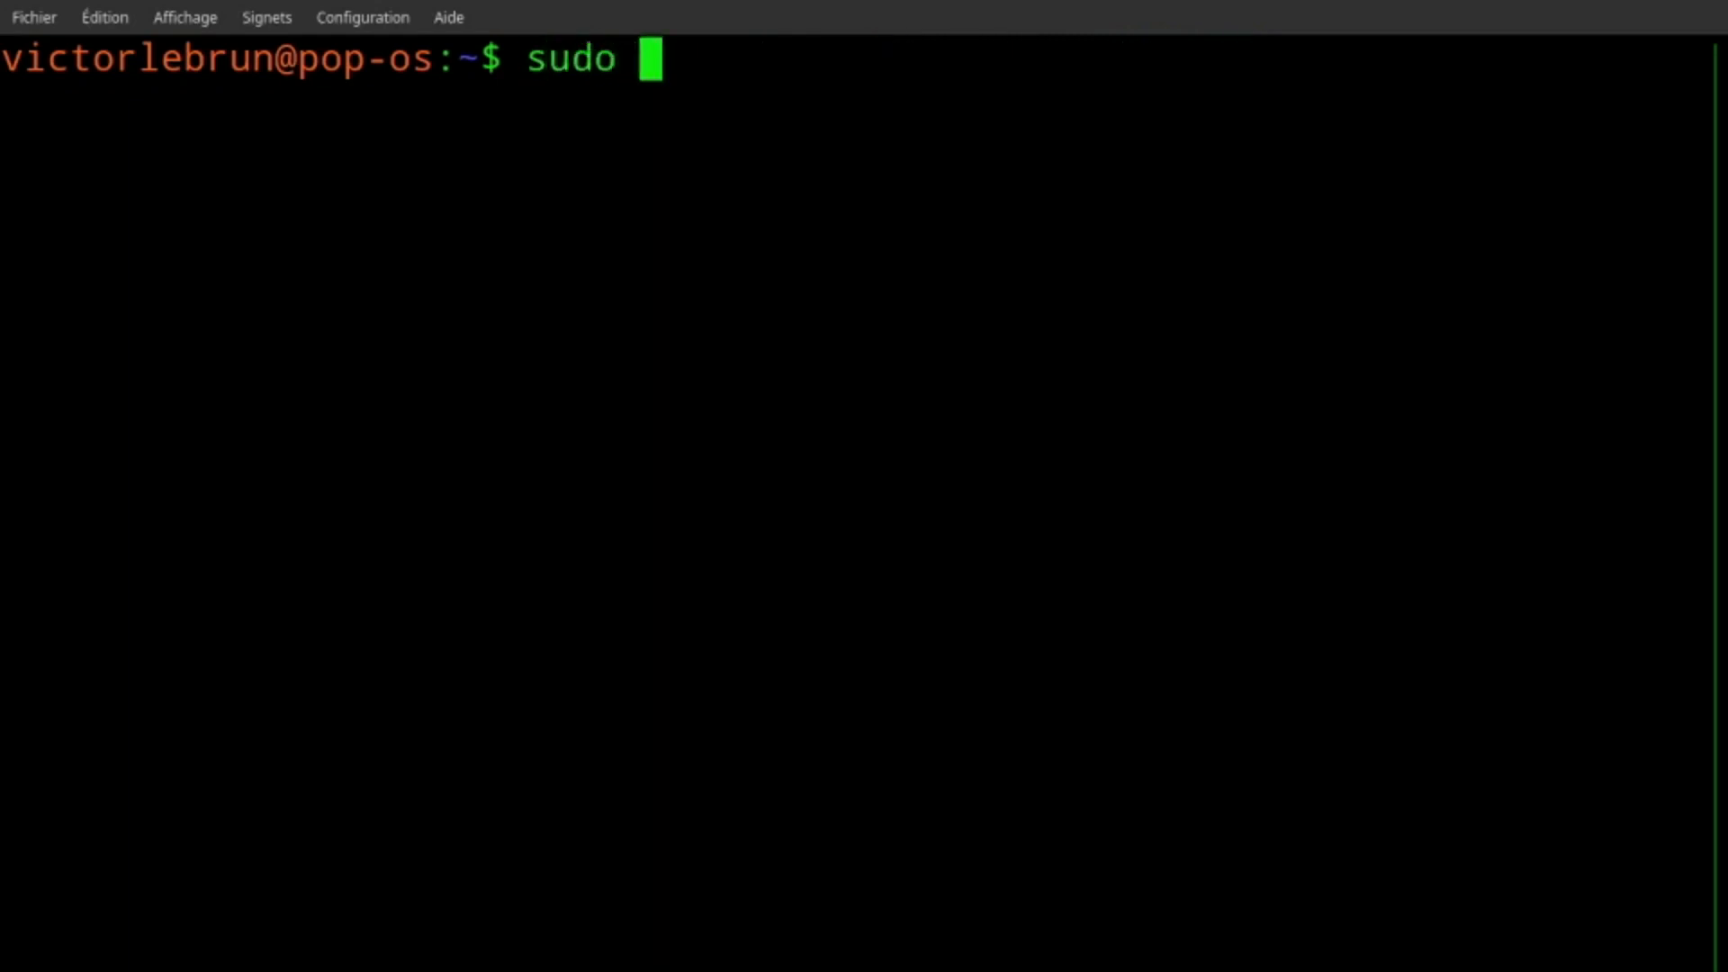
Install the dotnet-sdk snap in classic mode and alias dotnet-sdk.dotnet to dotnet.
type("snap inst")
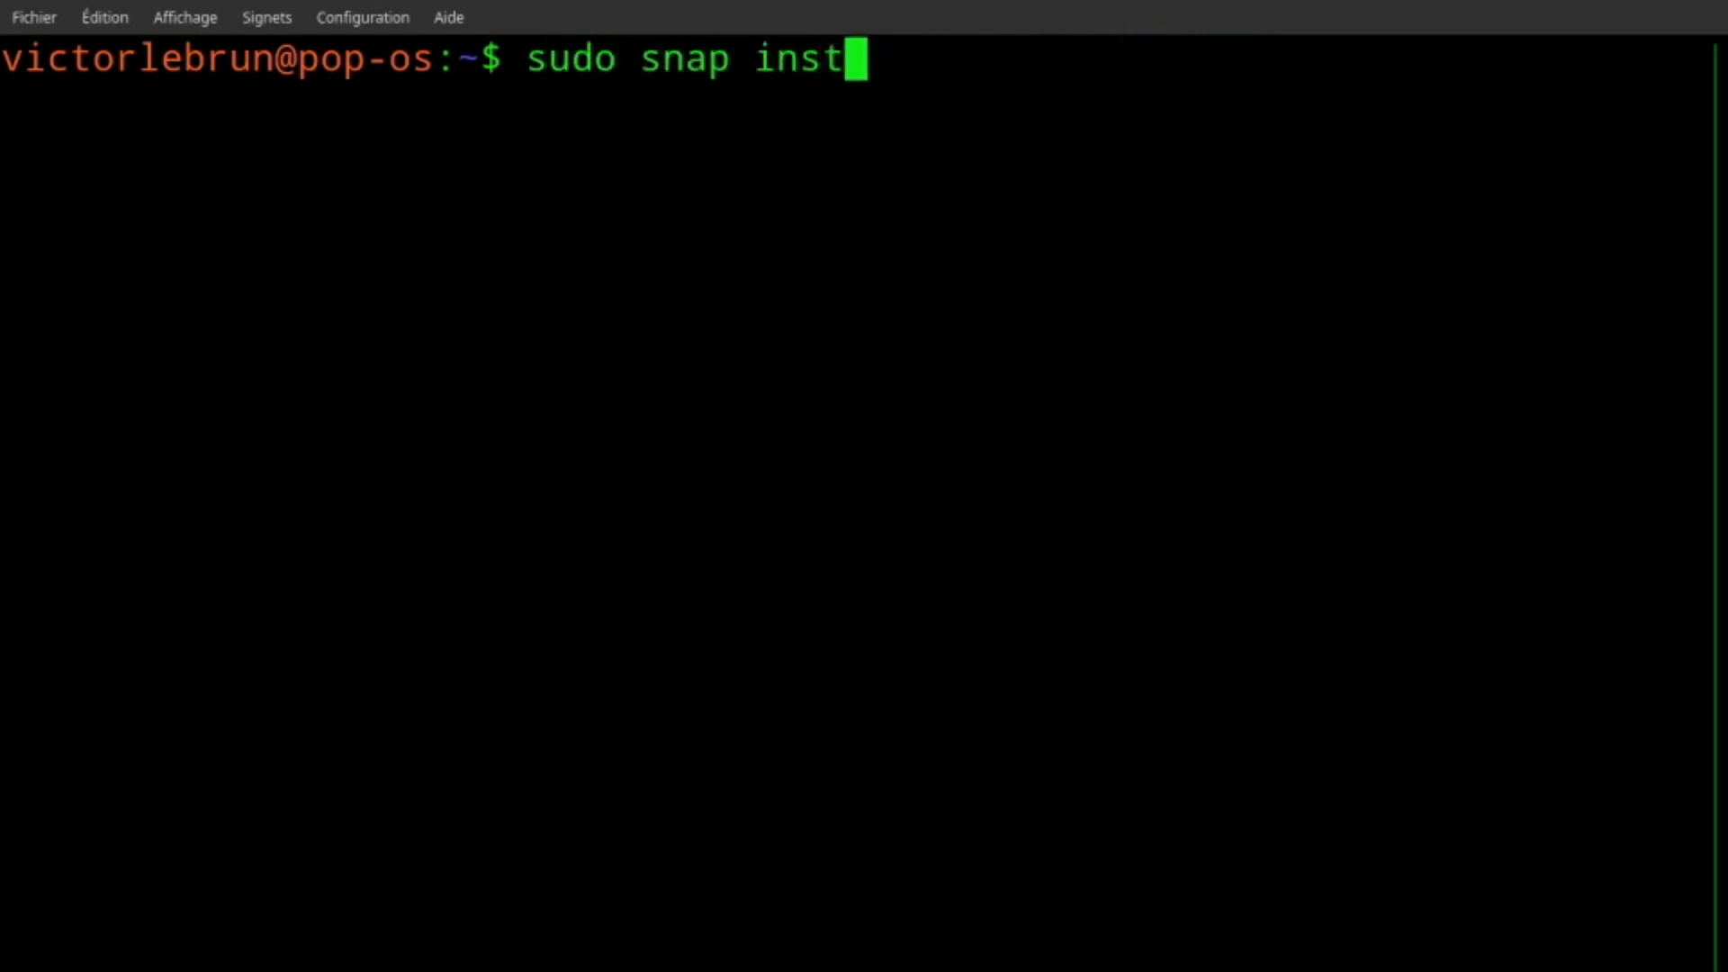
type("all do")
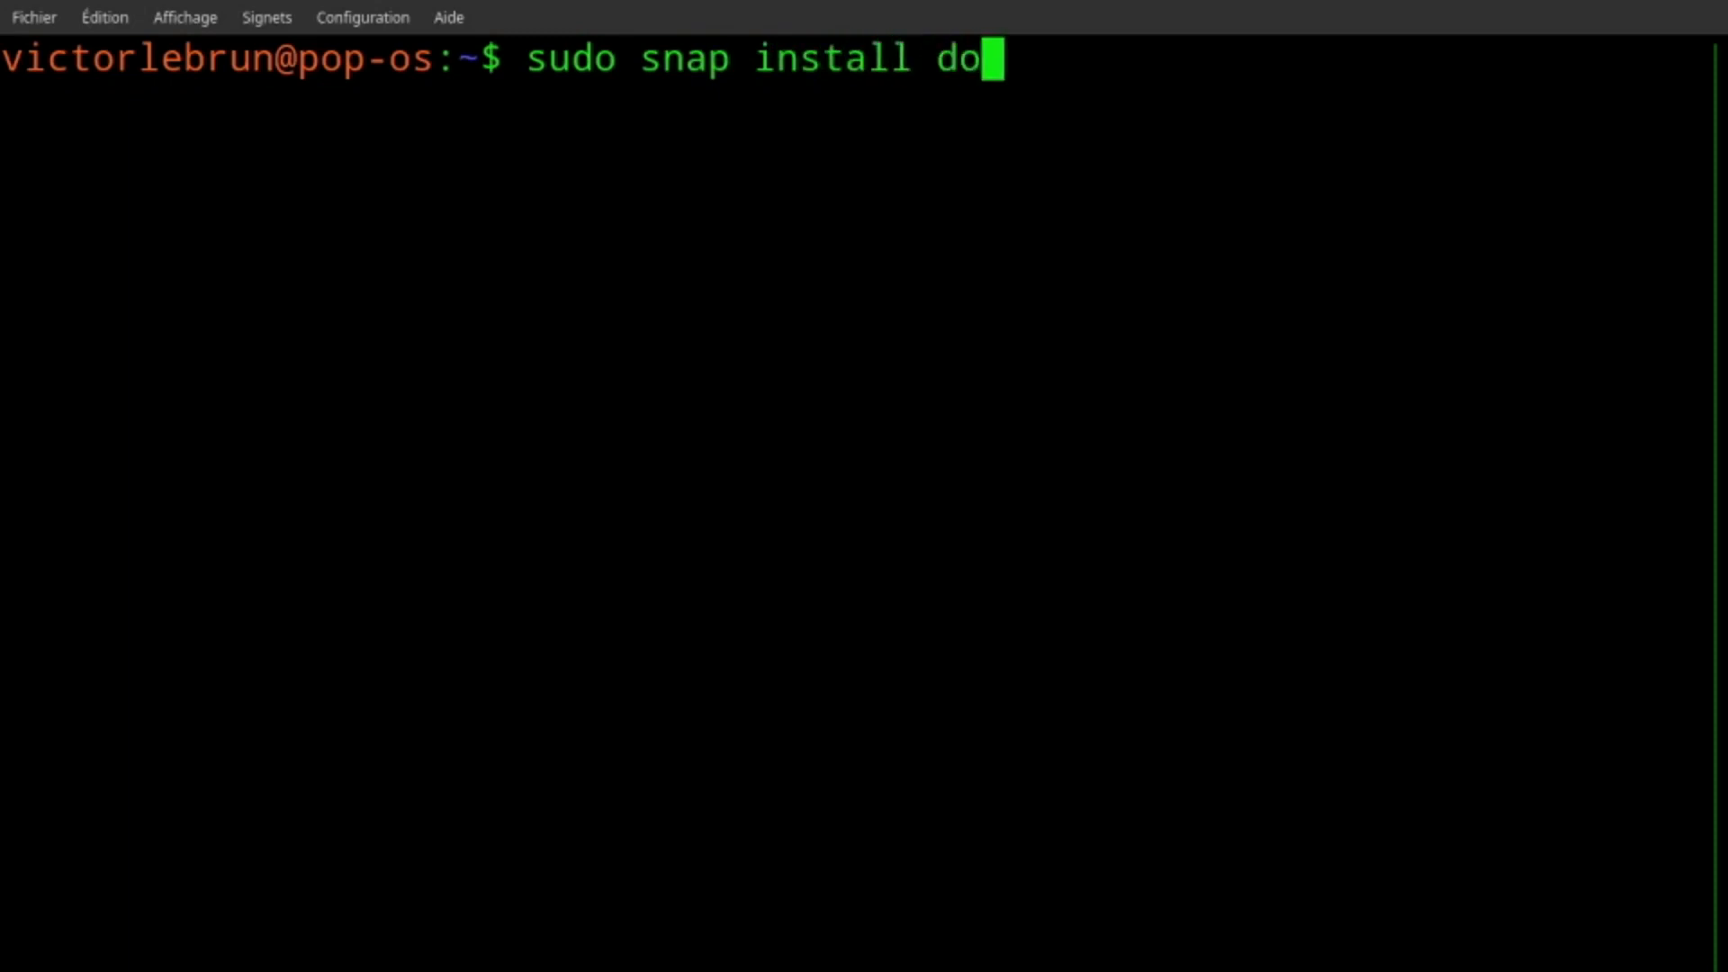
type("tnet-")
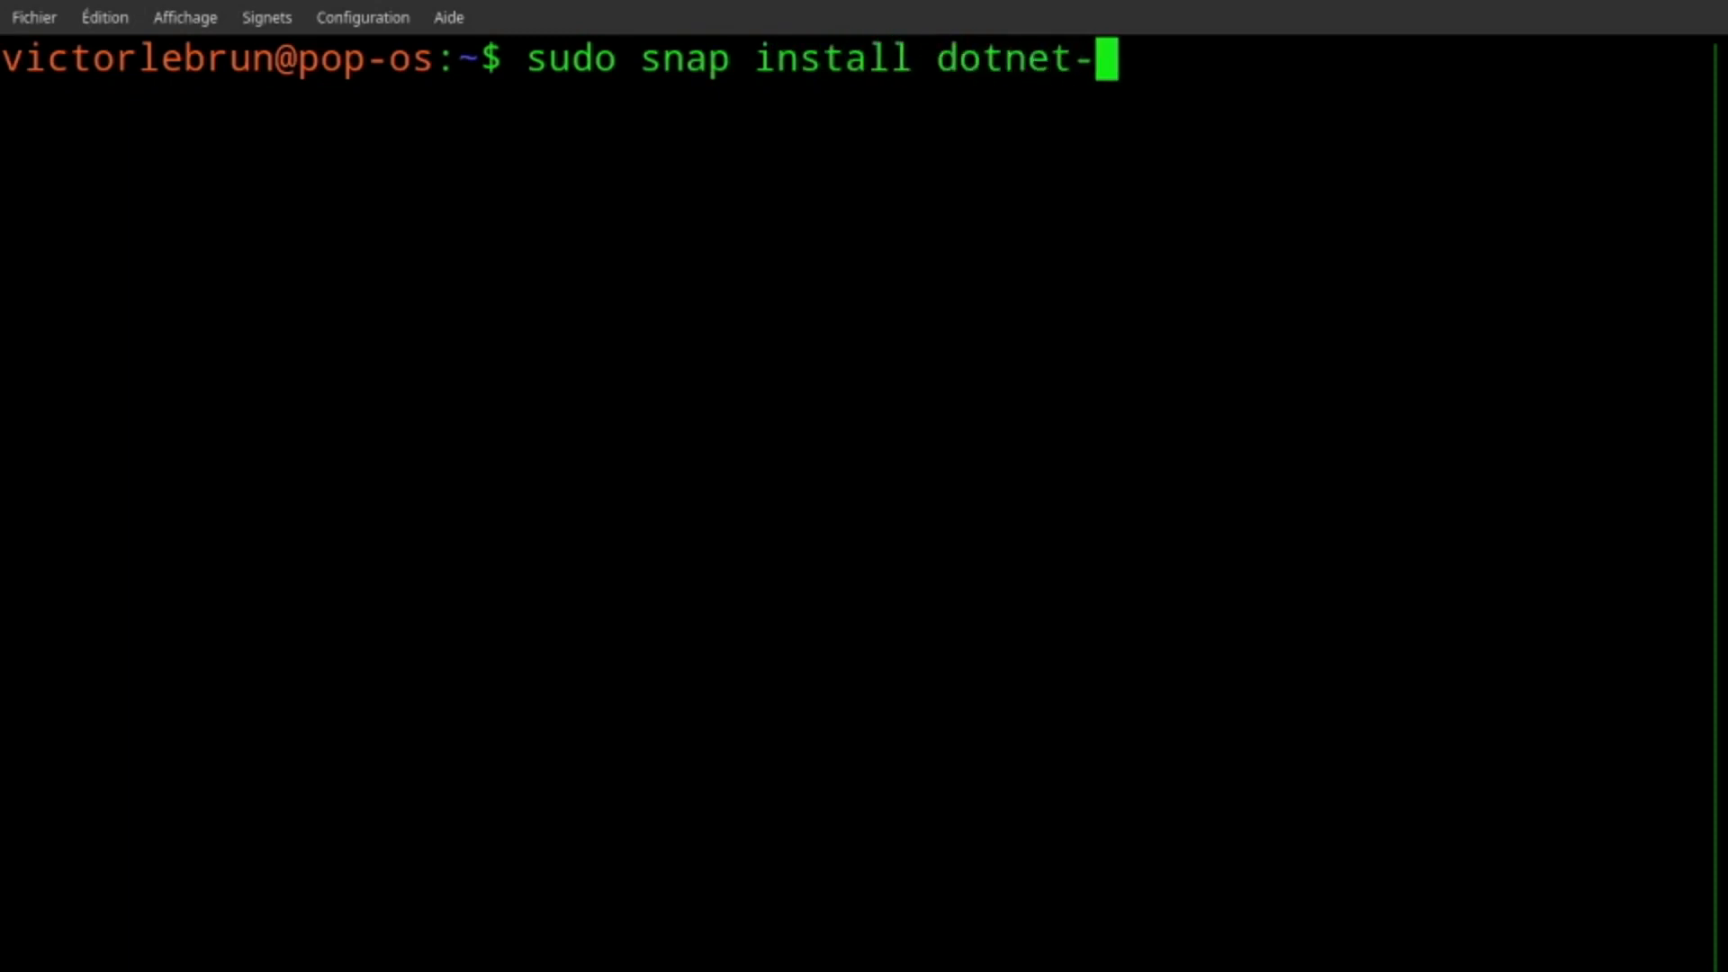
type("sdk")
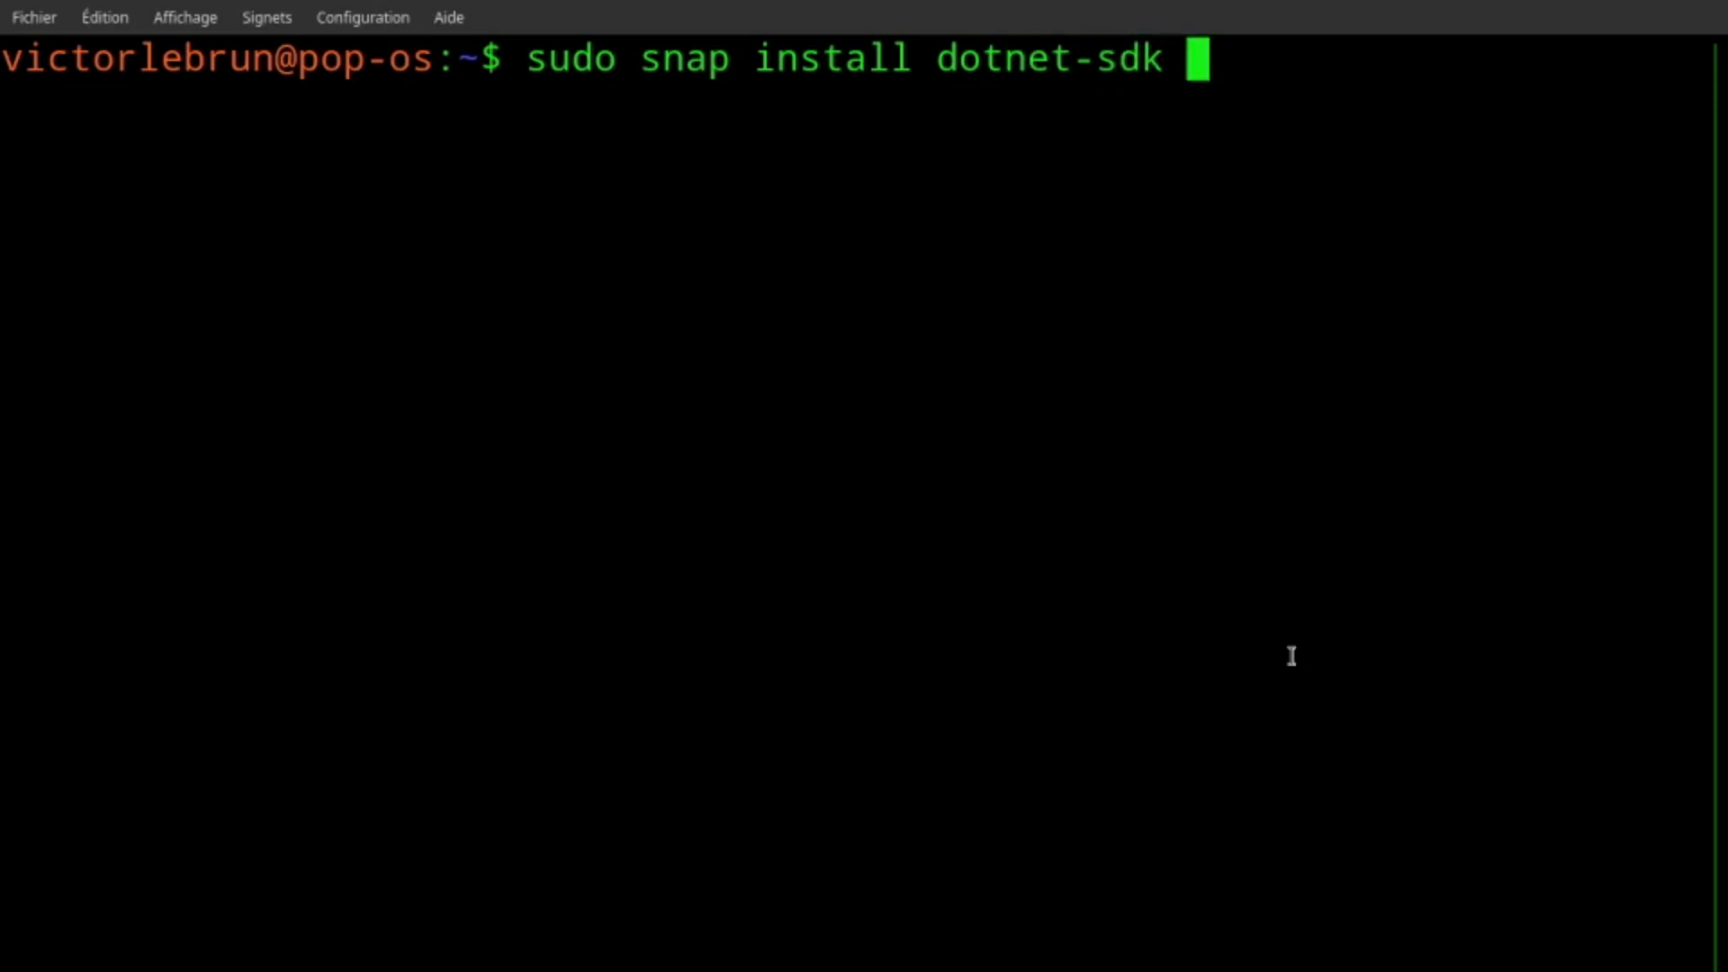
type("--classic")
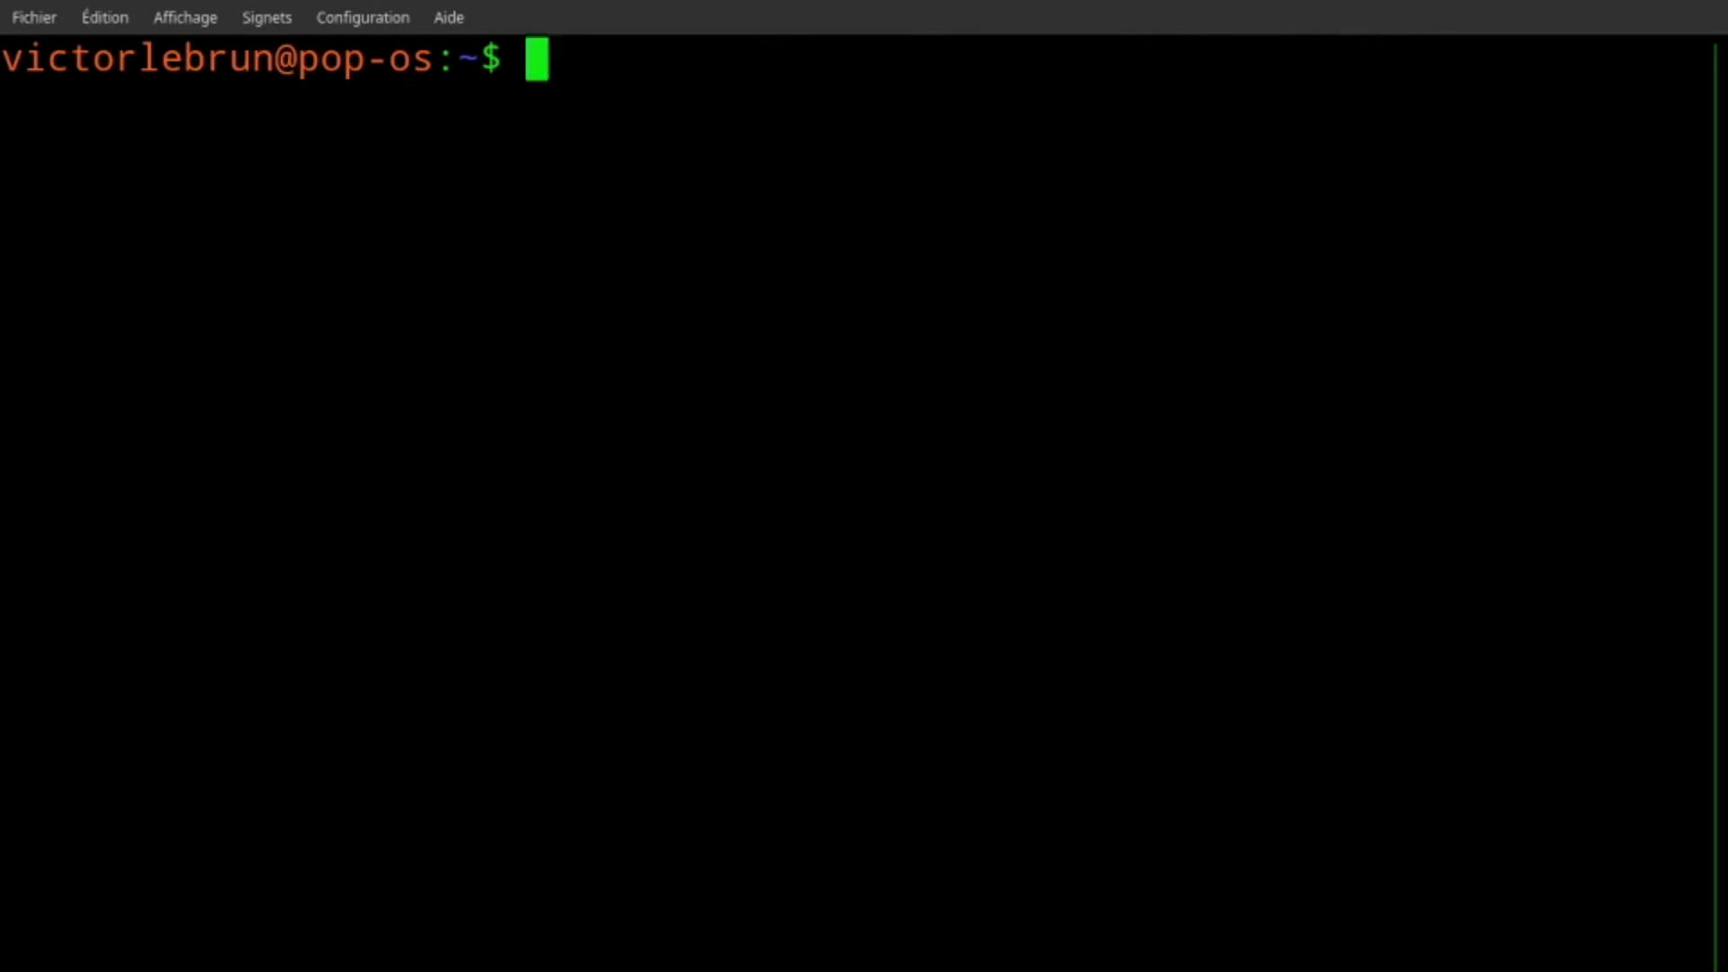
type("sudo snap alias dotnet-sdk.dotnet")
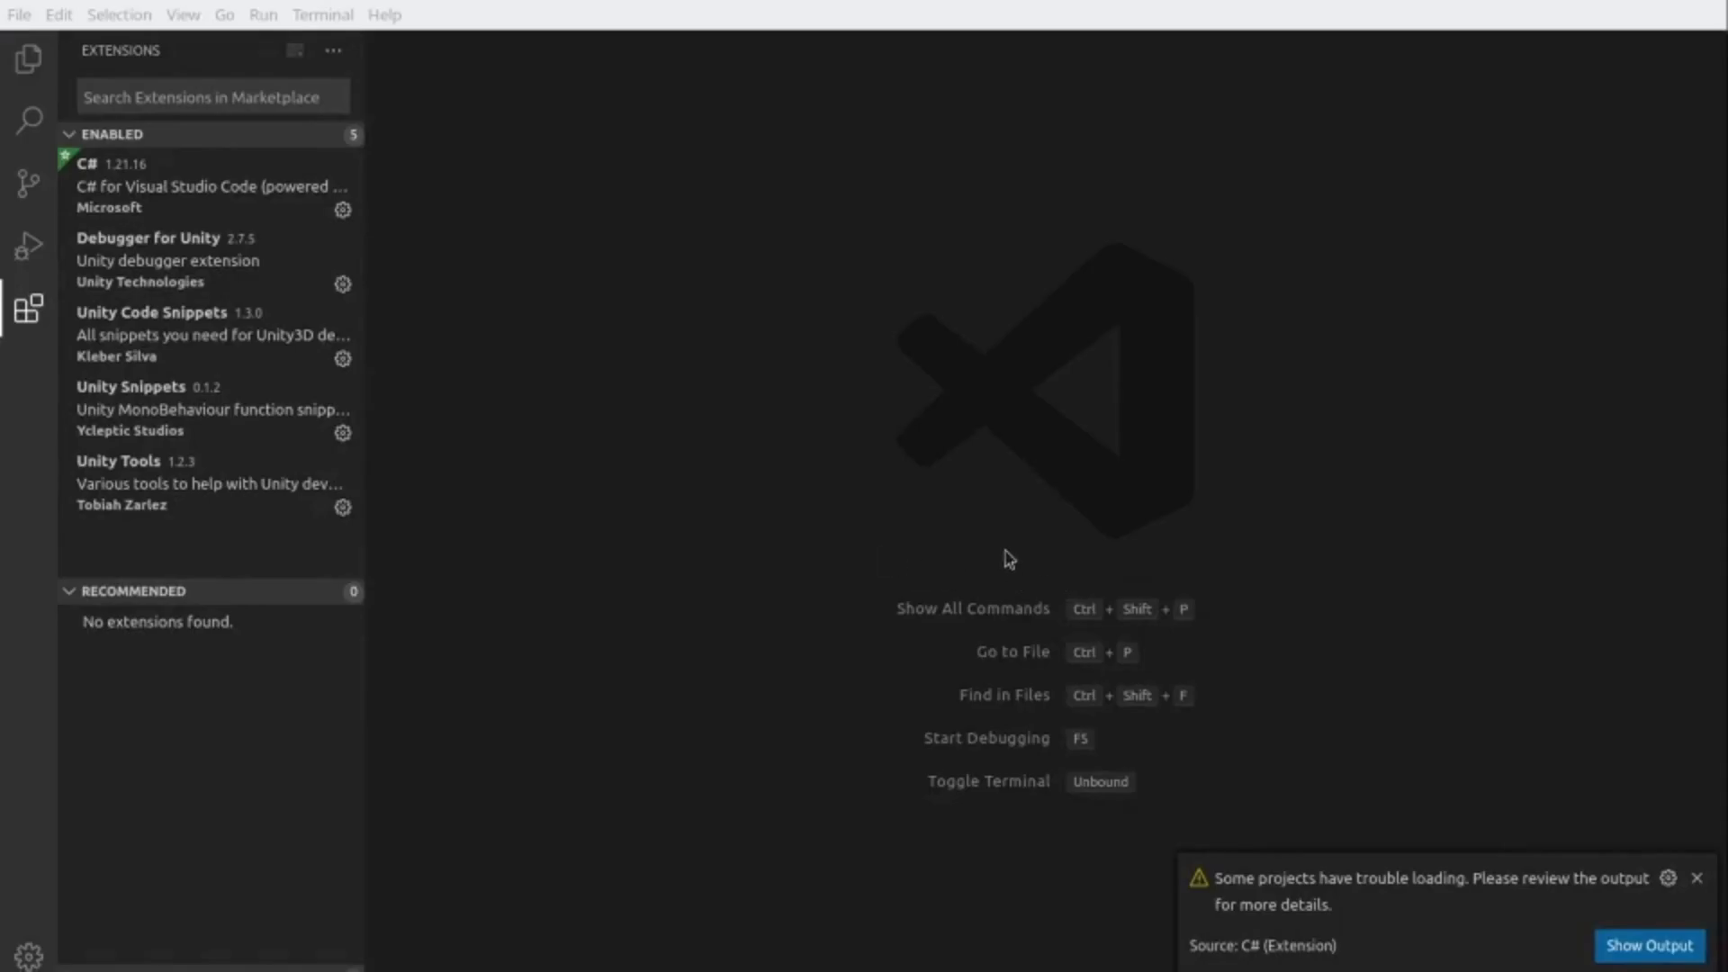
View the C#, Debugger for Unity, then Unity Code Snippets extension detail pages.
left_click(198, 186)
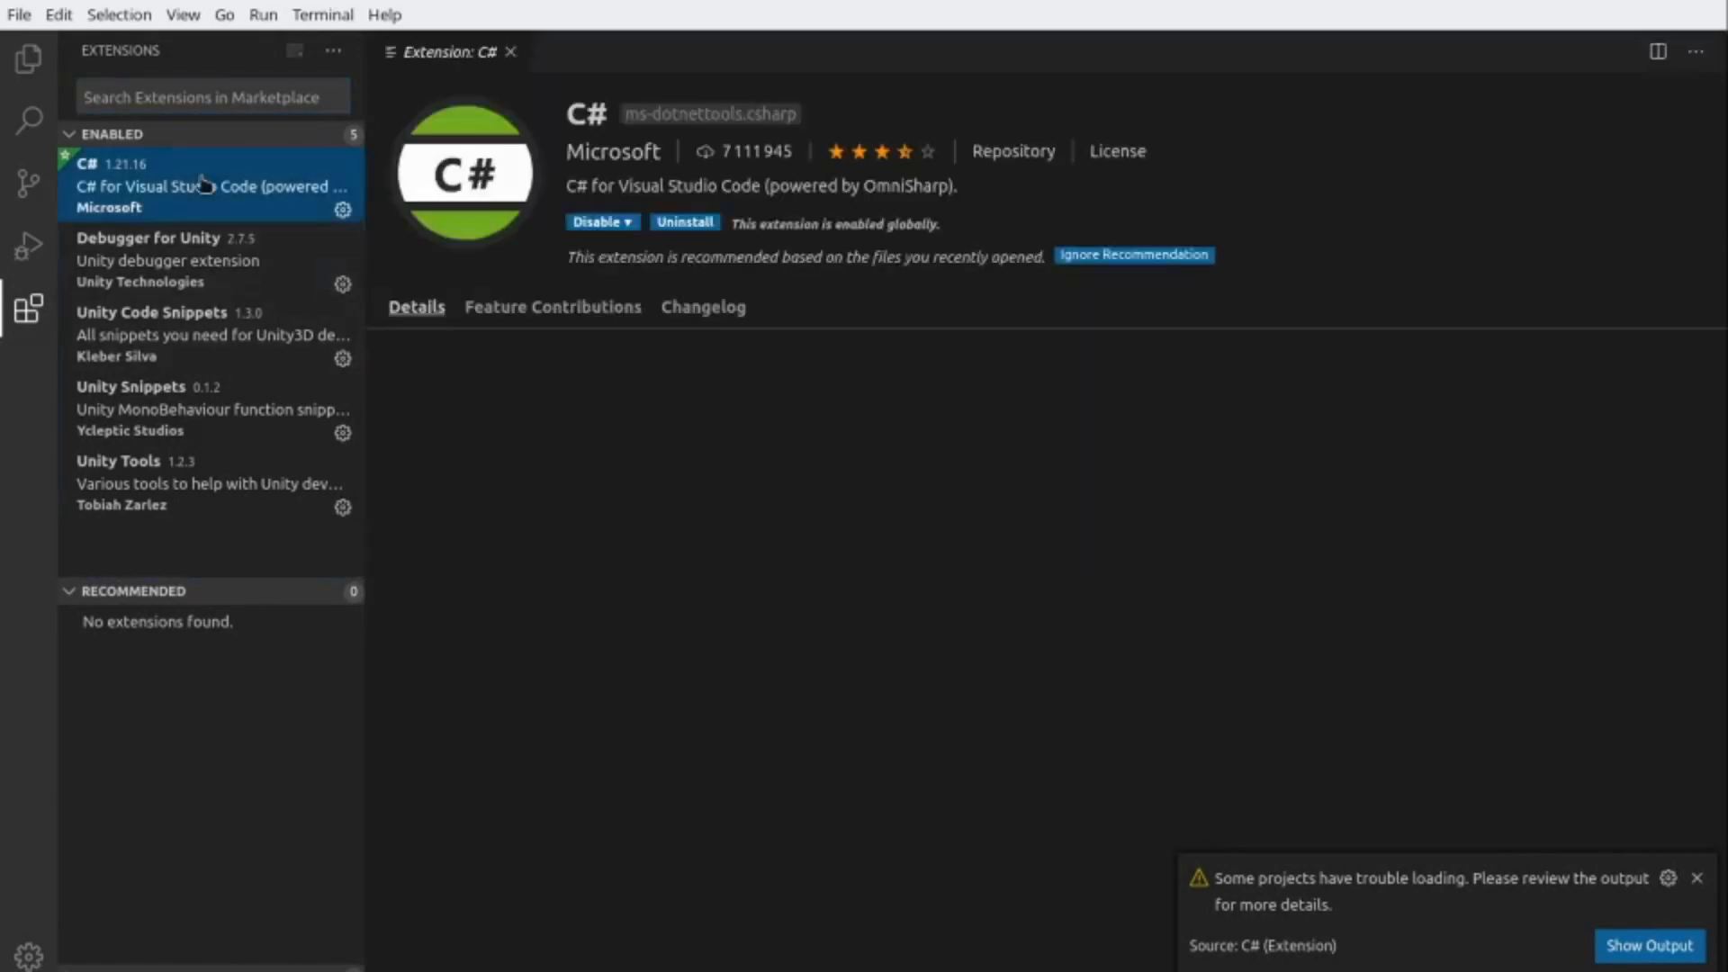
left_click(166, 259)
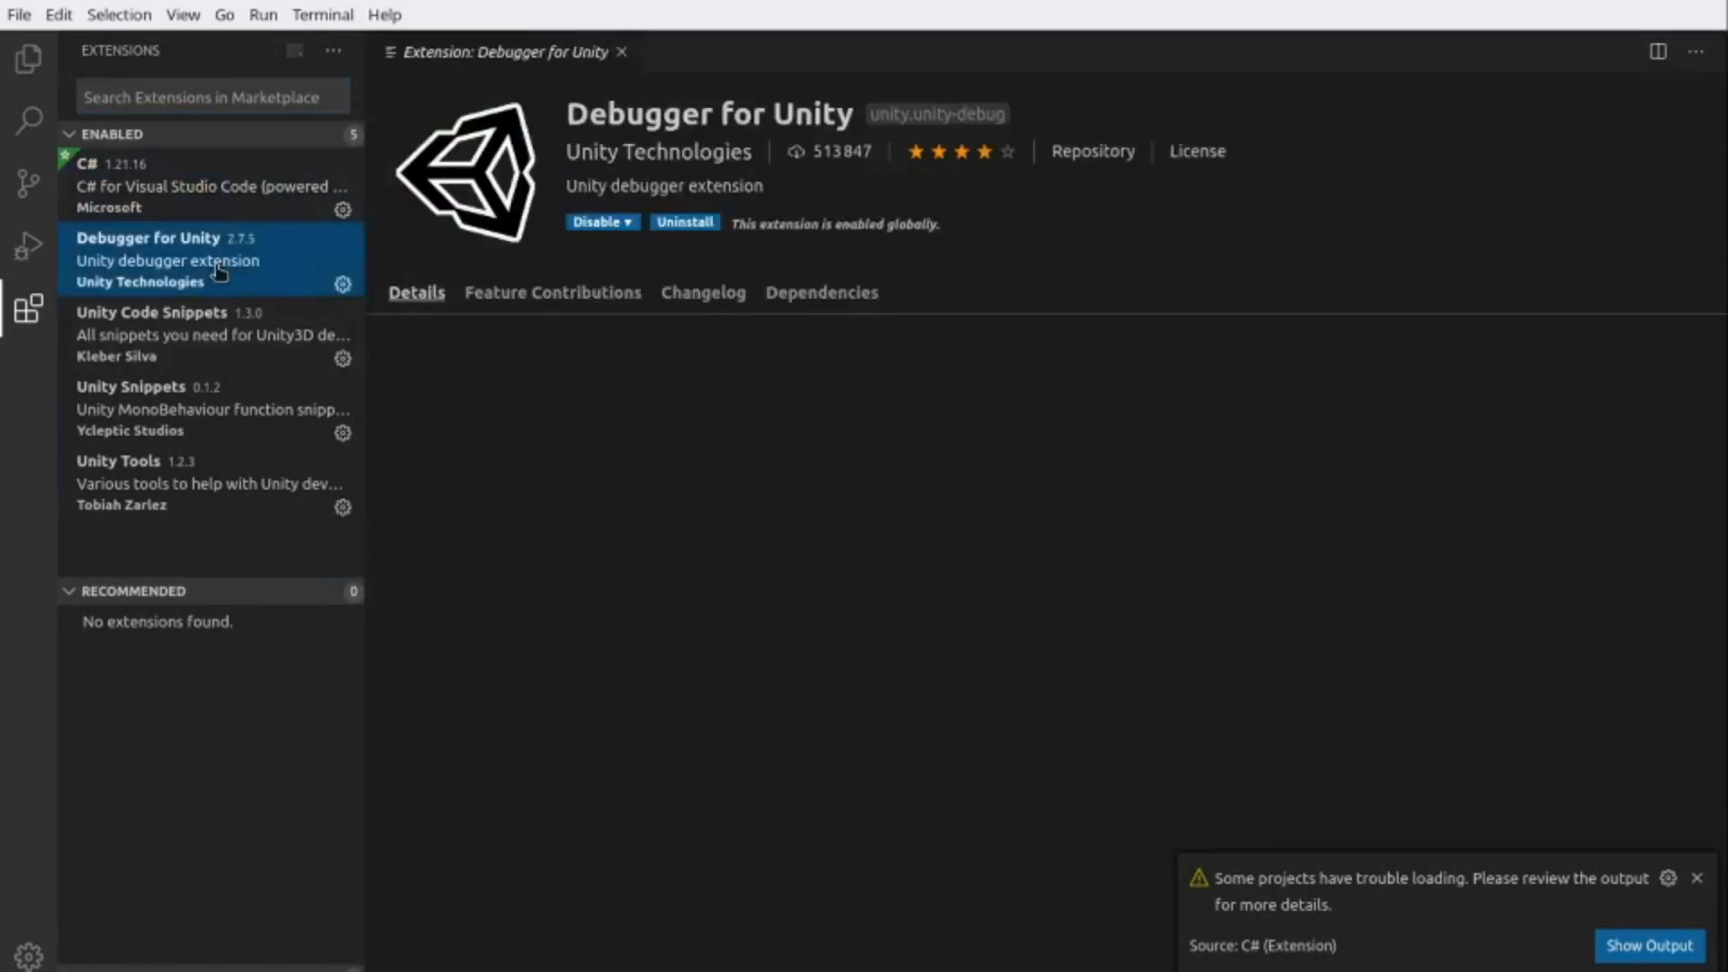
left_click(165, 330)
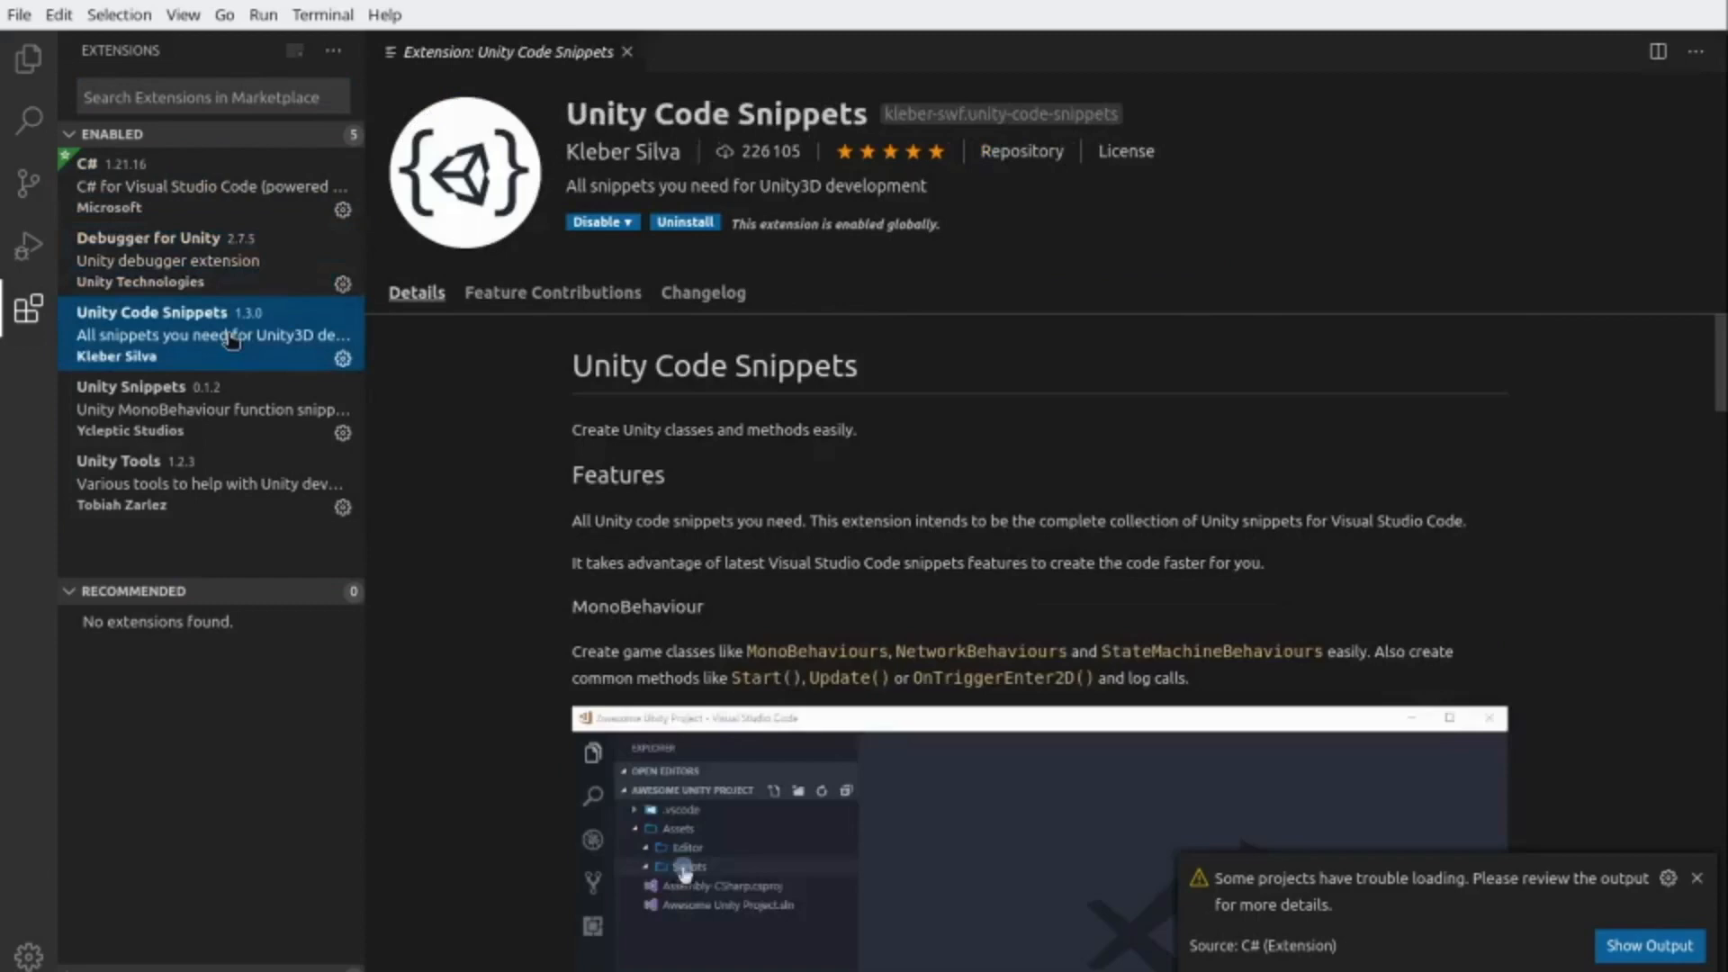